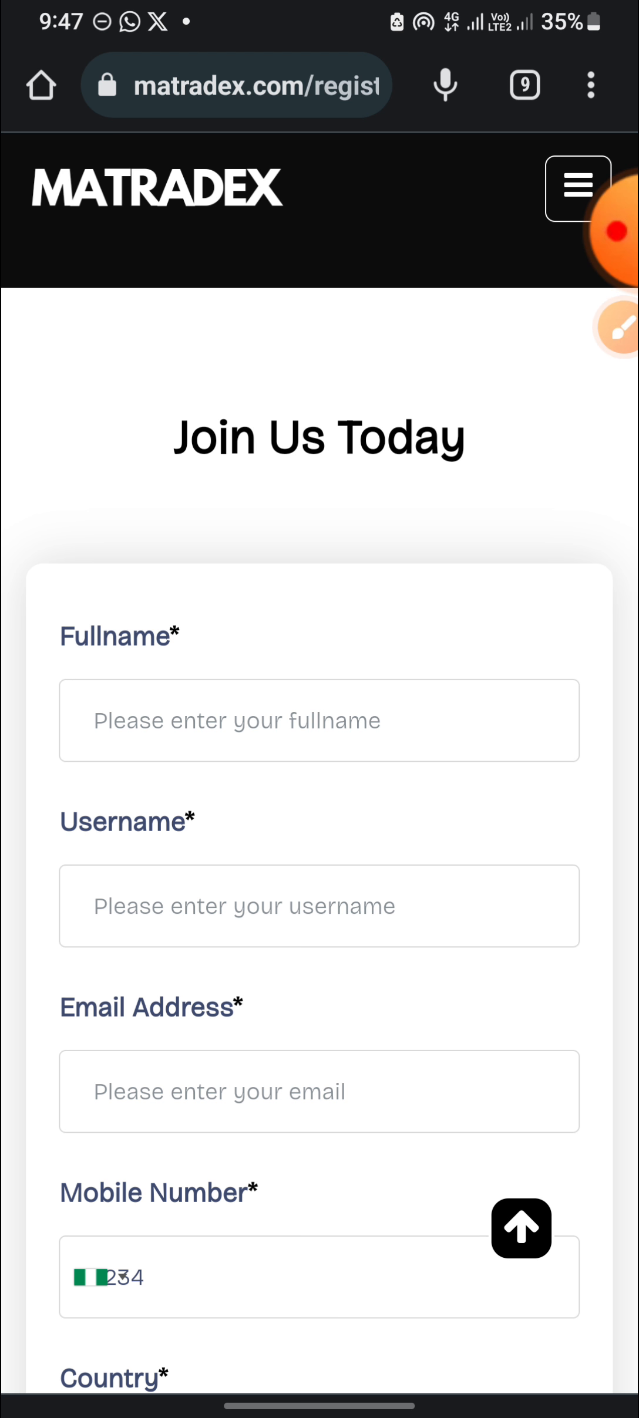
Scroll through the registration form and review its fields without completing it
scroll(down, 3)
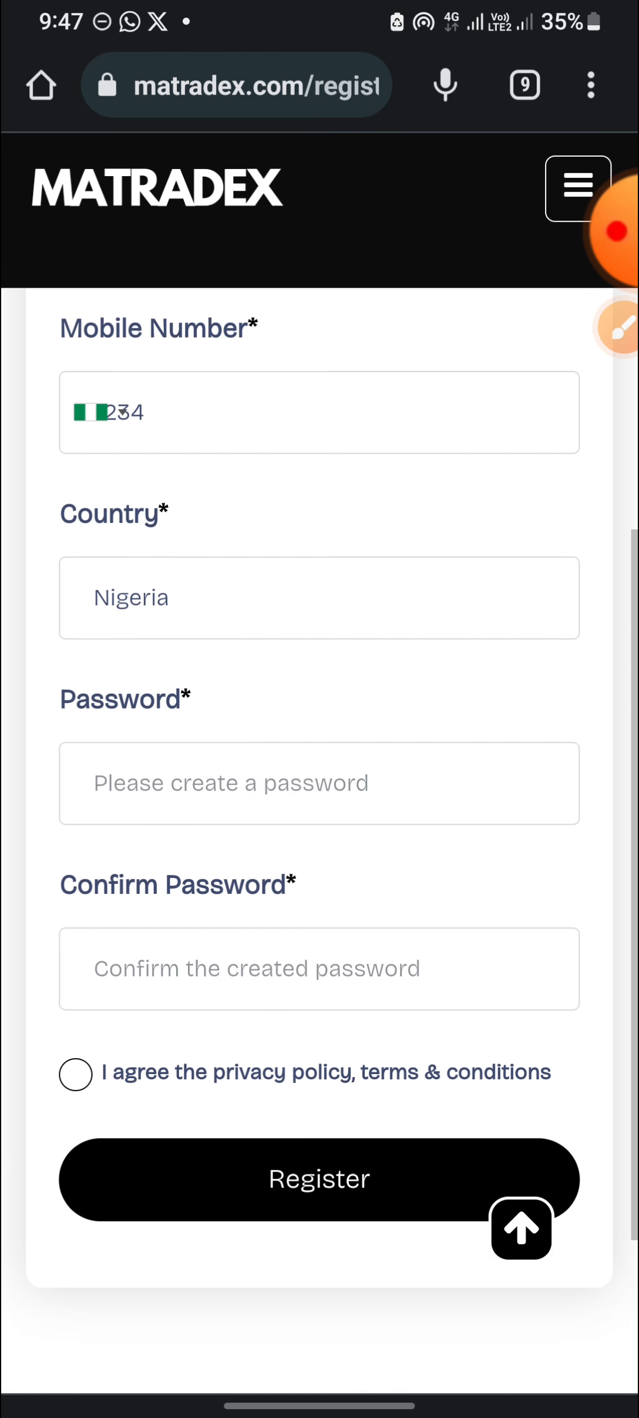
scroll(up, 3)
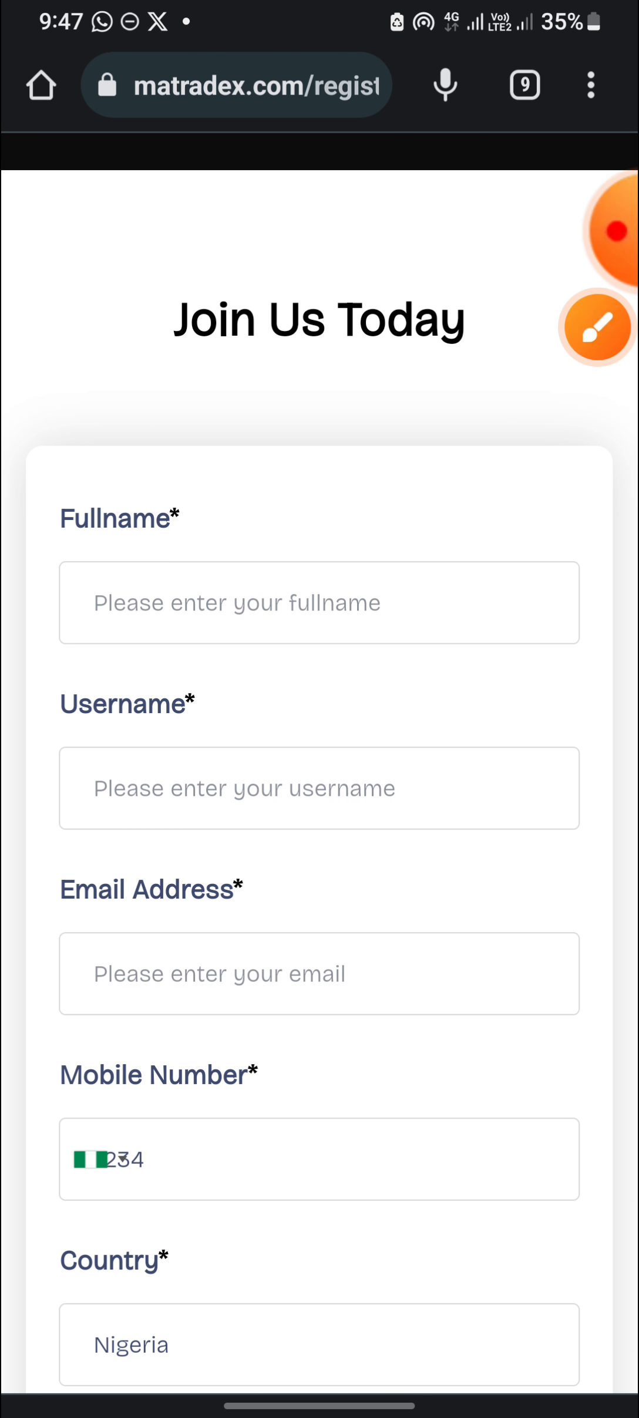
click(594, 328)
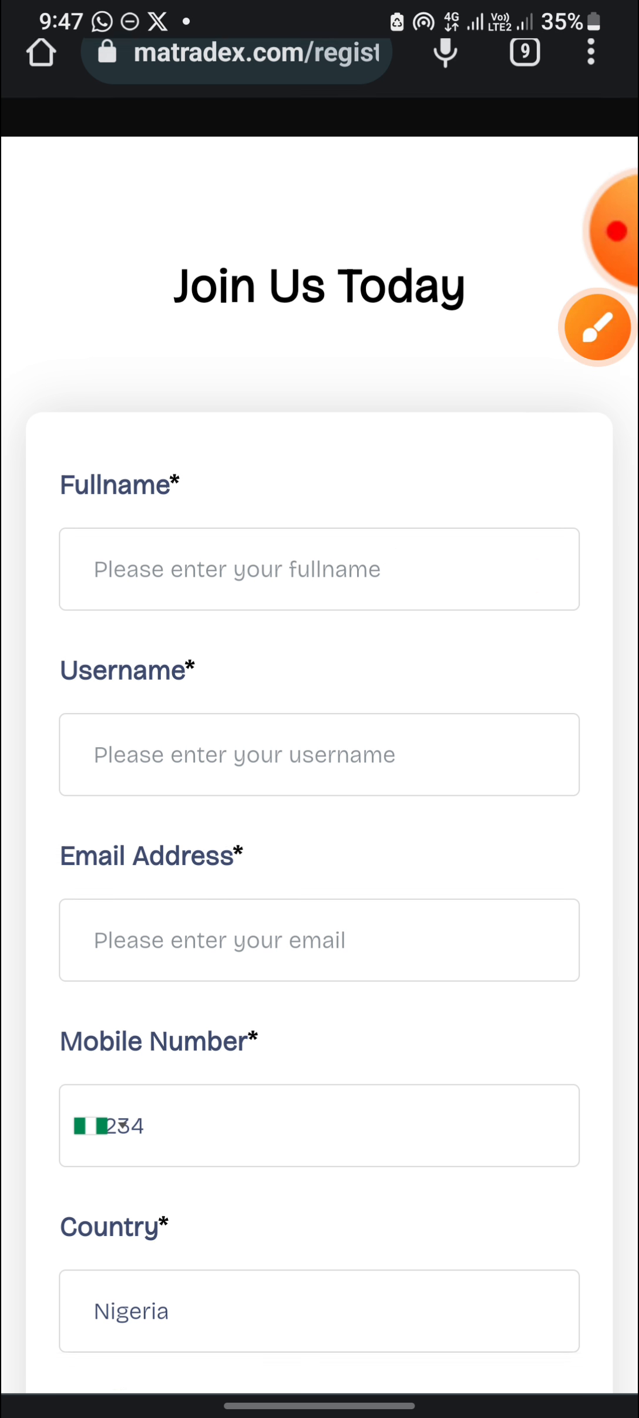
scroll(down, 3)
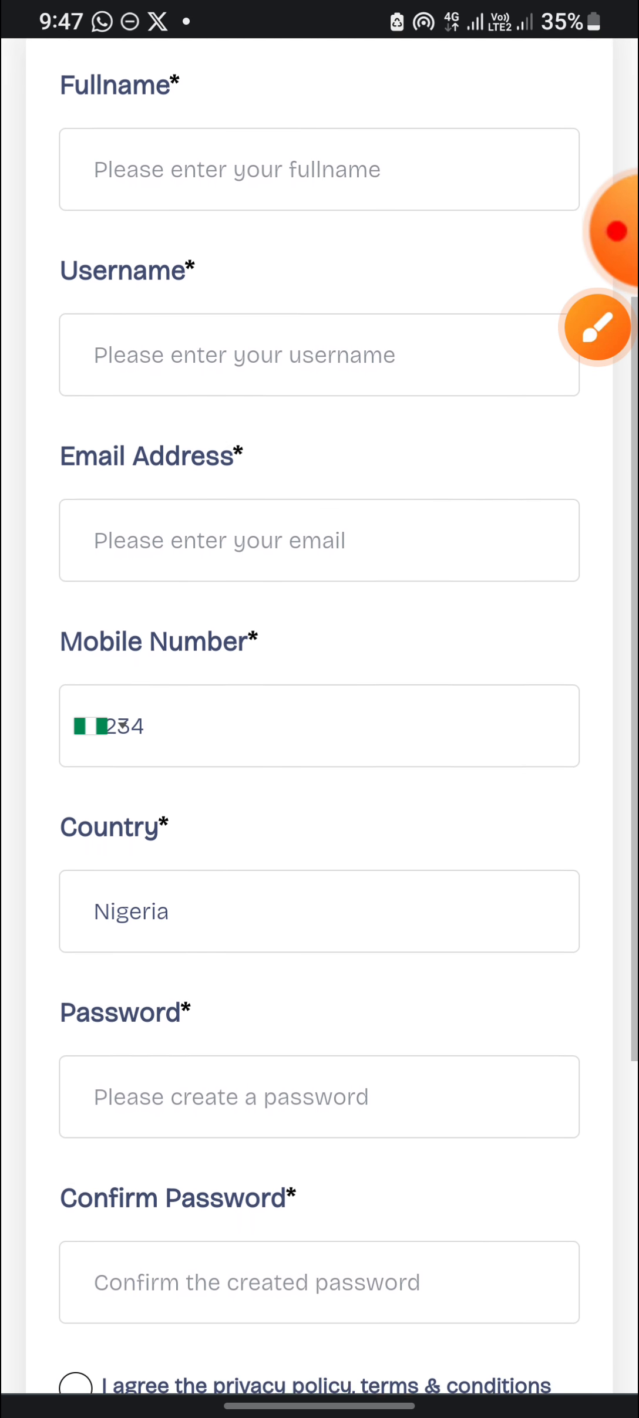
scroll(down, 3)
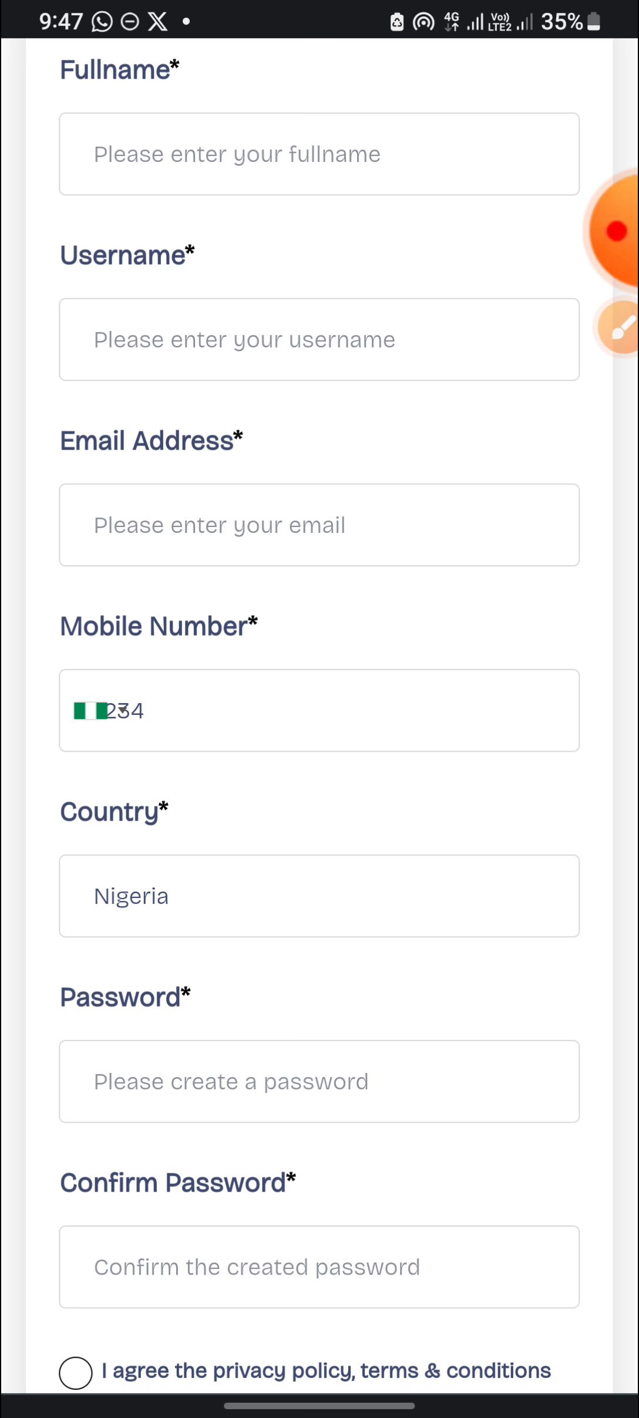
scroll(down, 3)
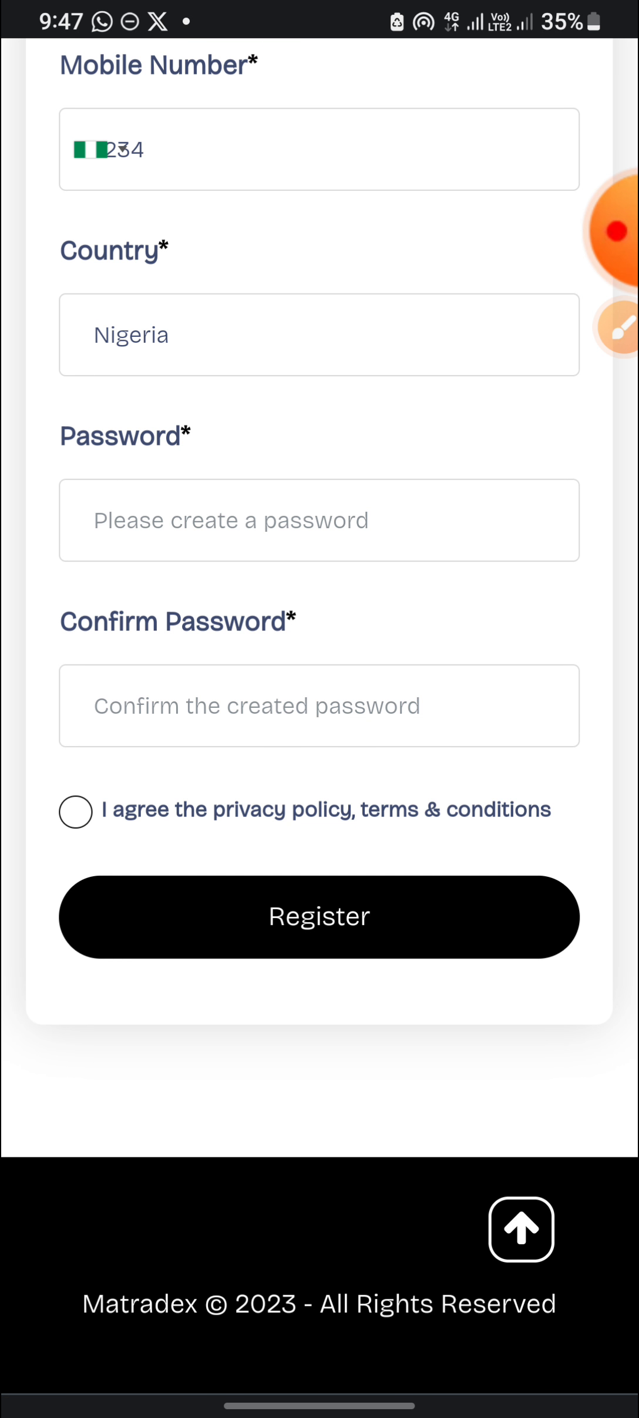
click(620, 327)
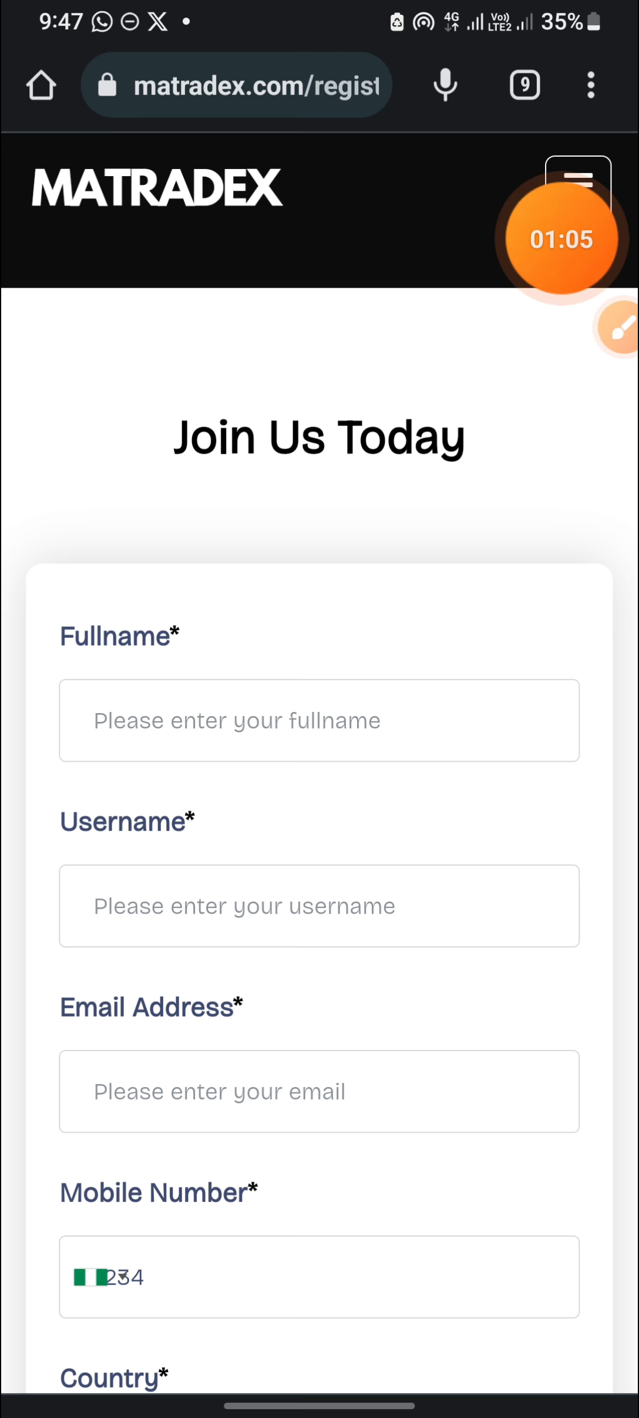
Leave the registration form for the Matradex home page via the site menu
click(578, 188)
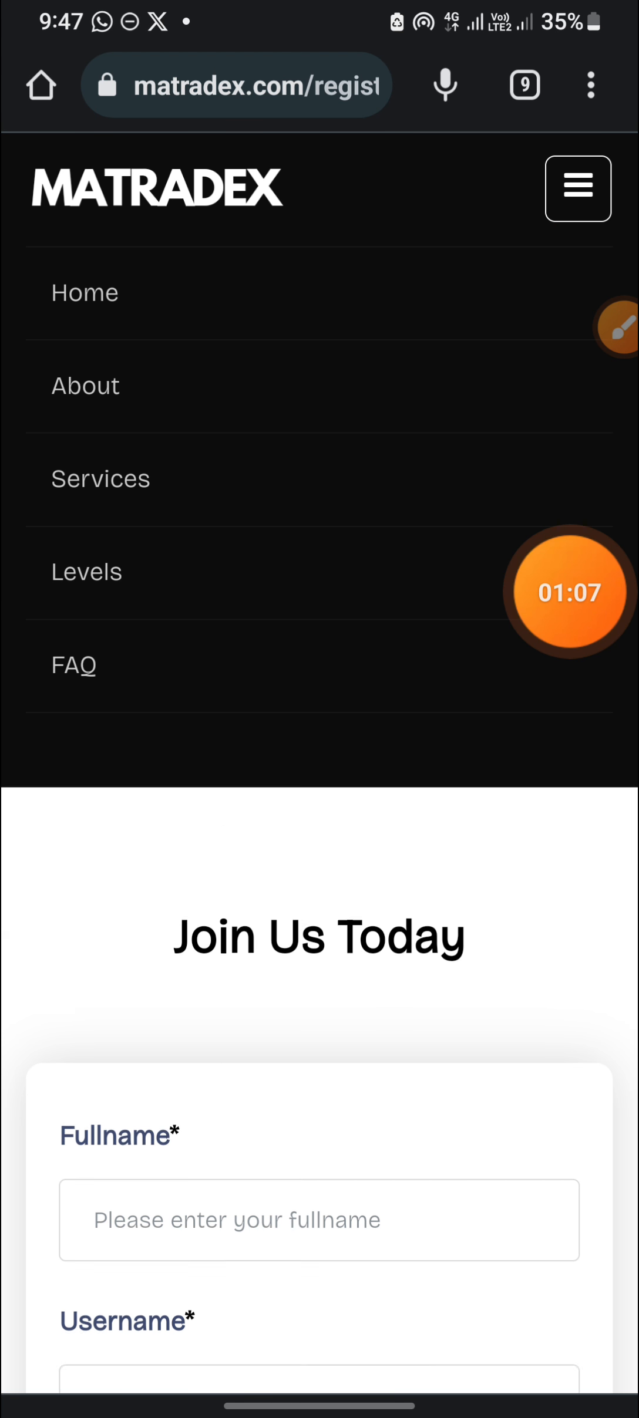
scroll(down, 3)
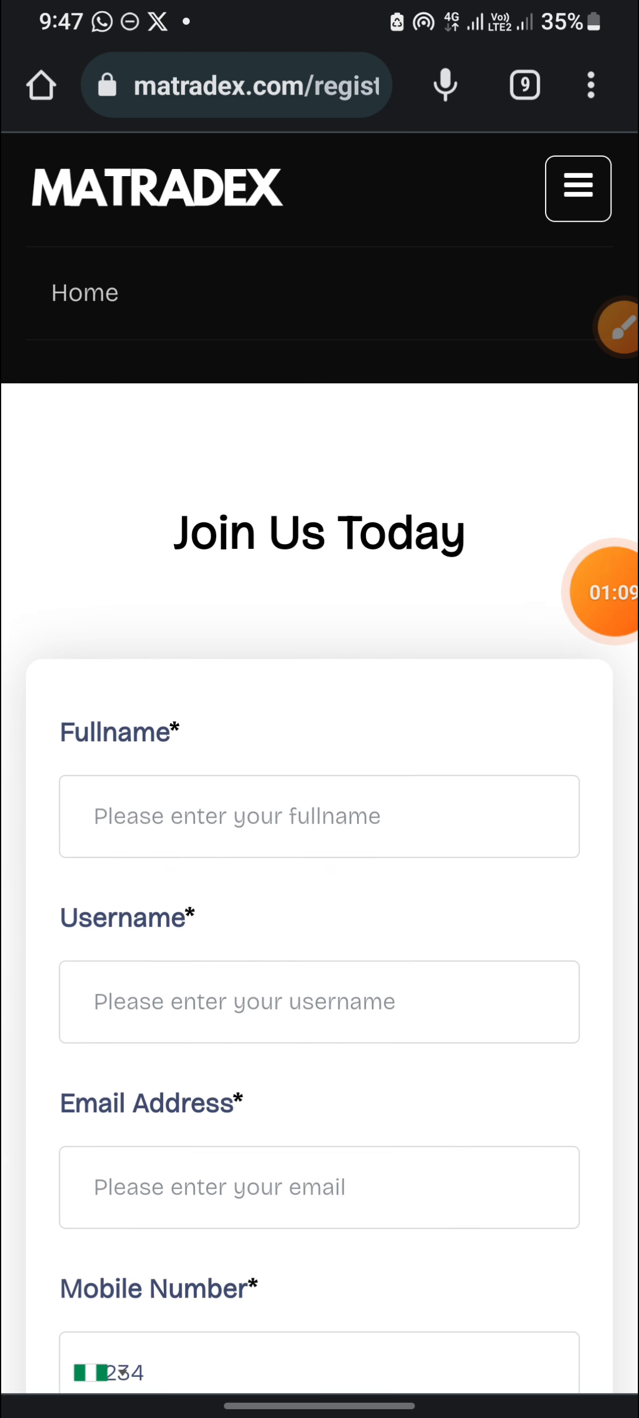
scroll(down, 3)
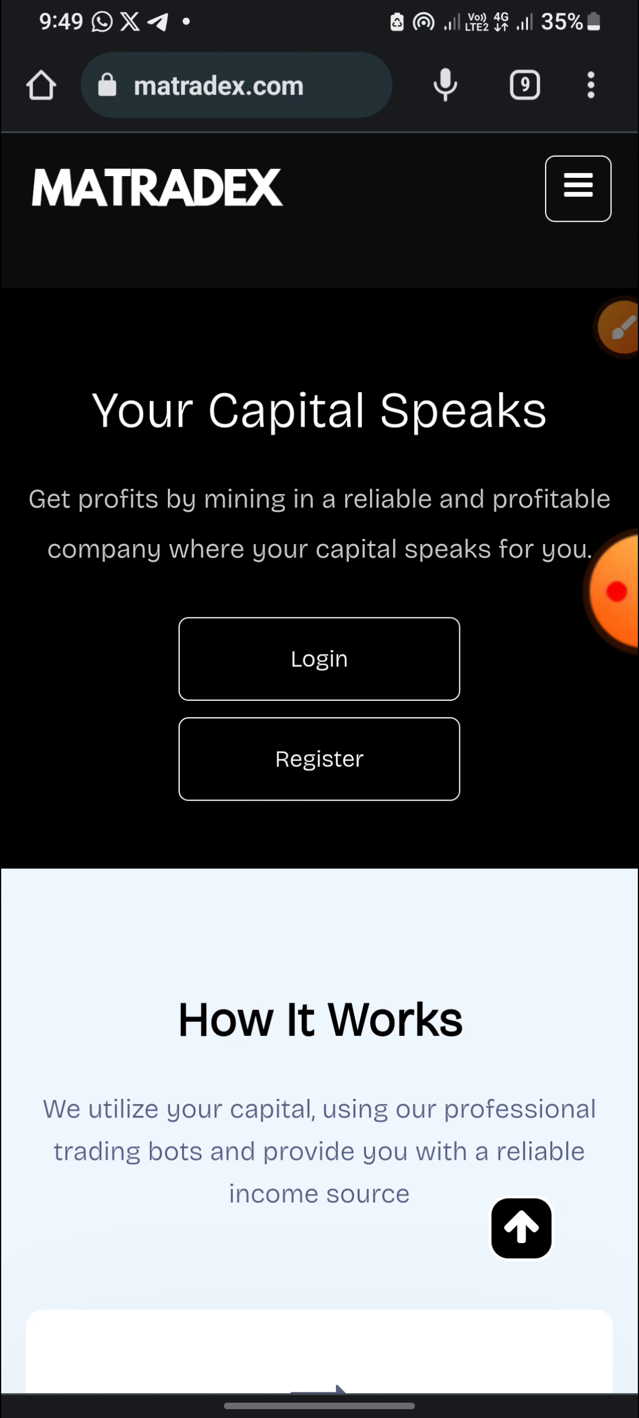
Scroll the home page and head to Login from the site menu
scroll(down, 3)
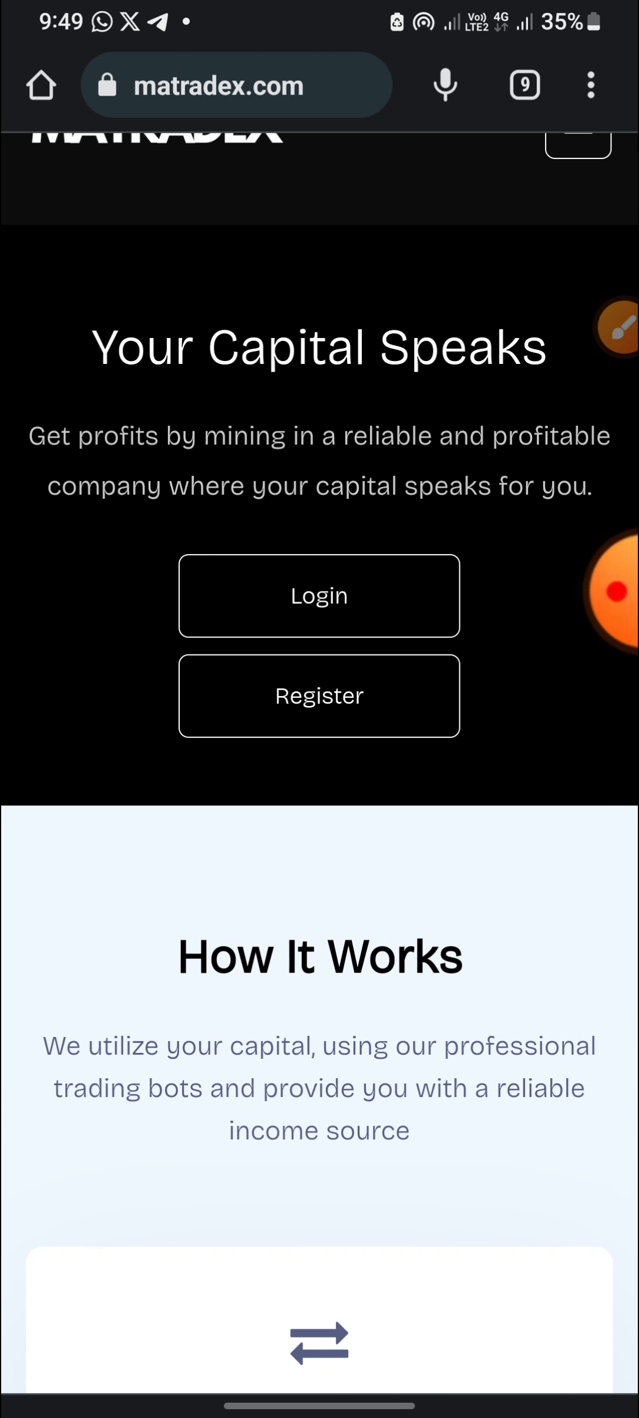
scroll(down, 3)
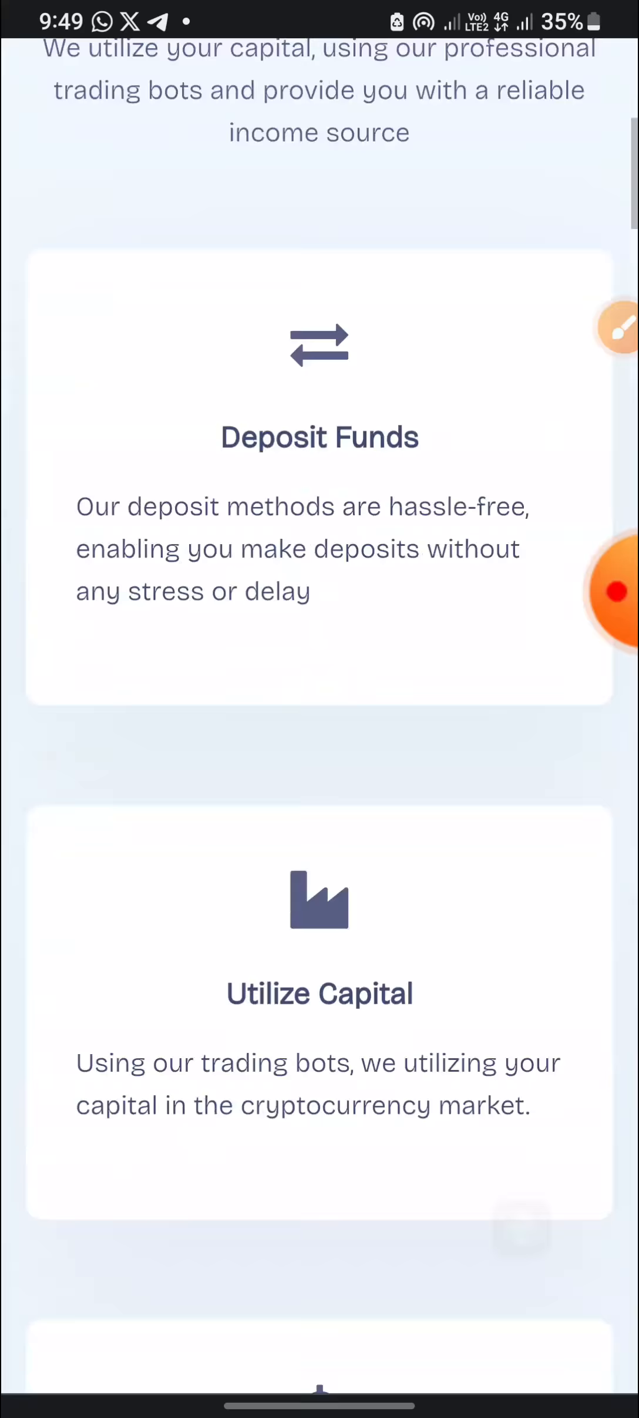
scroll(down, 3)
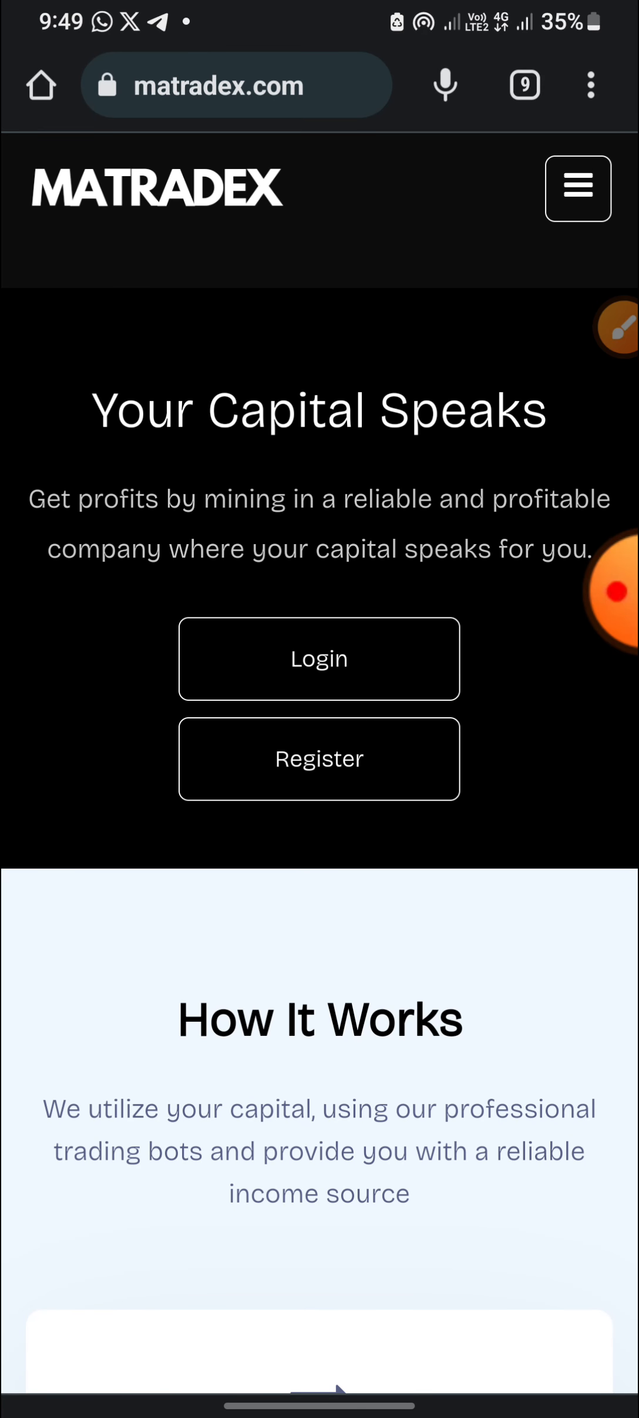
click(577, 188)
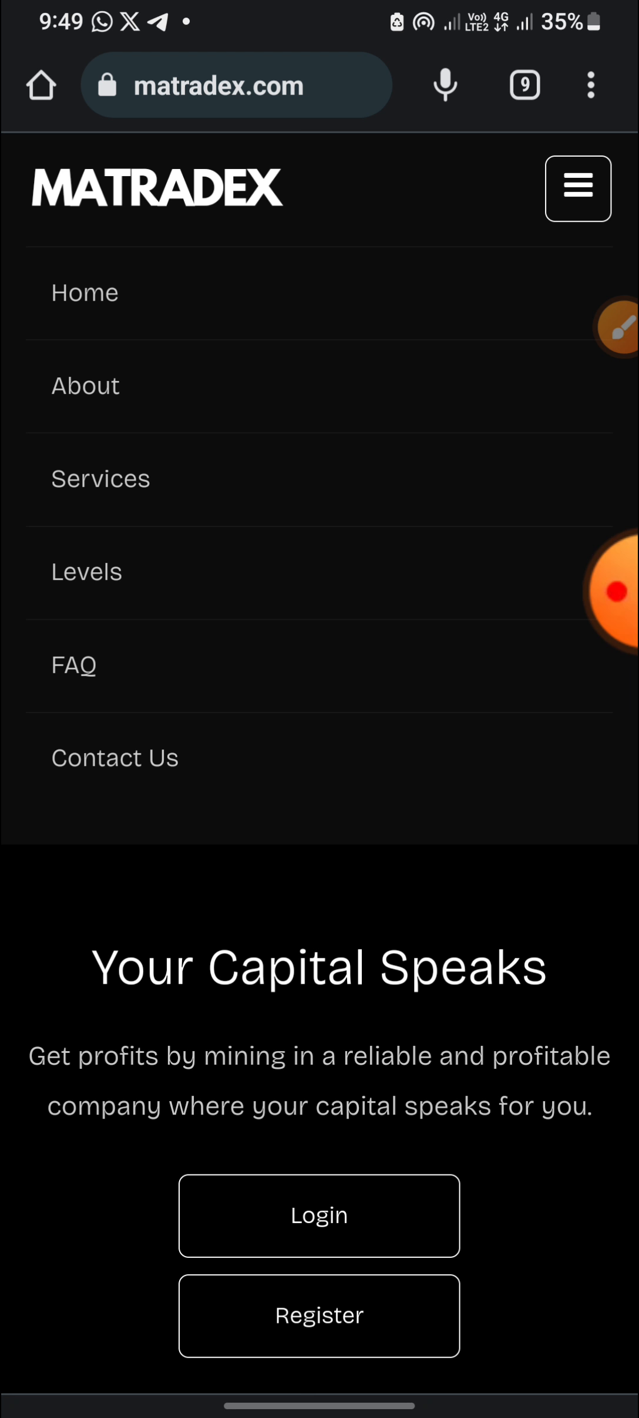
click(318, 1215)
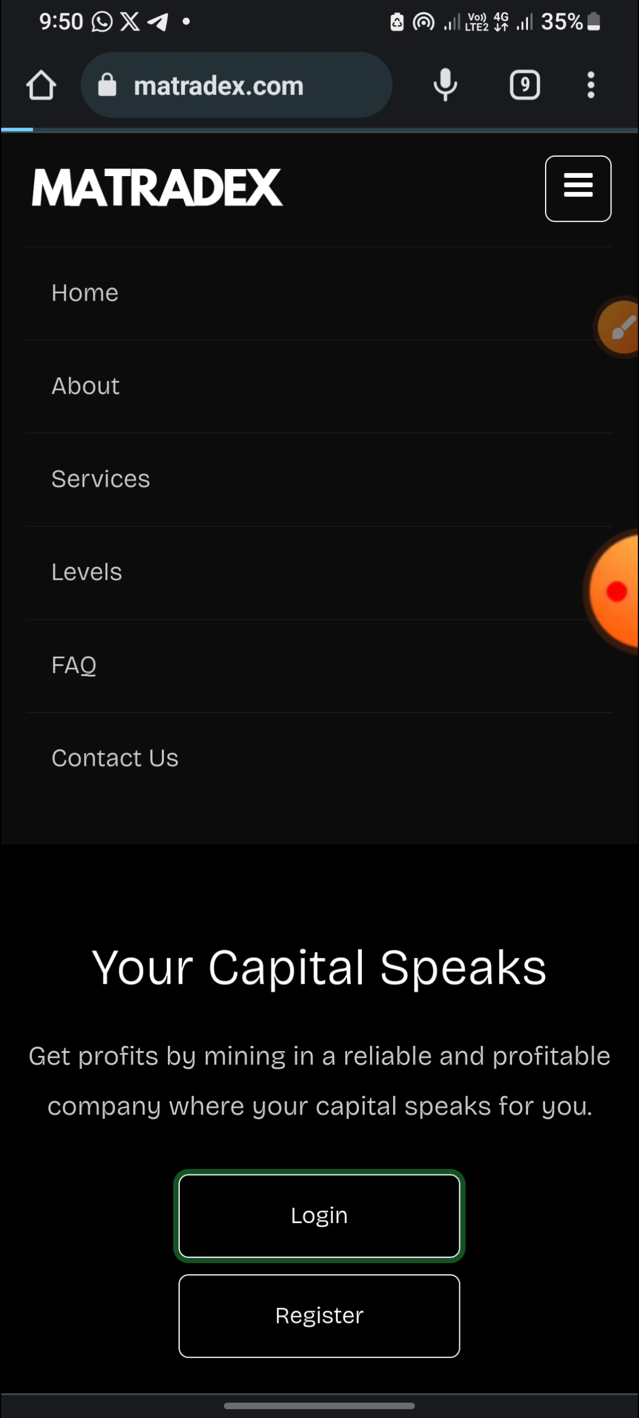
Sign in with the saved credentials to reach the dashboard with $0 wallets
click(318, 1215)
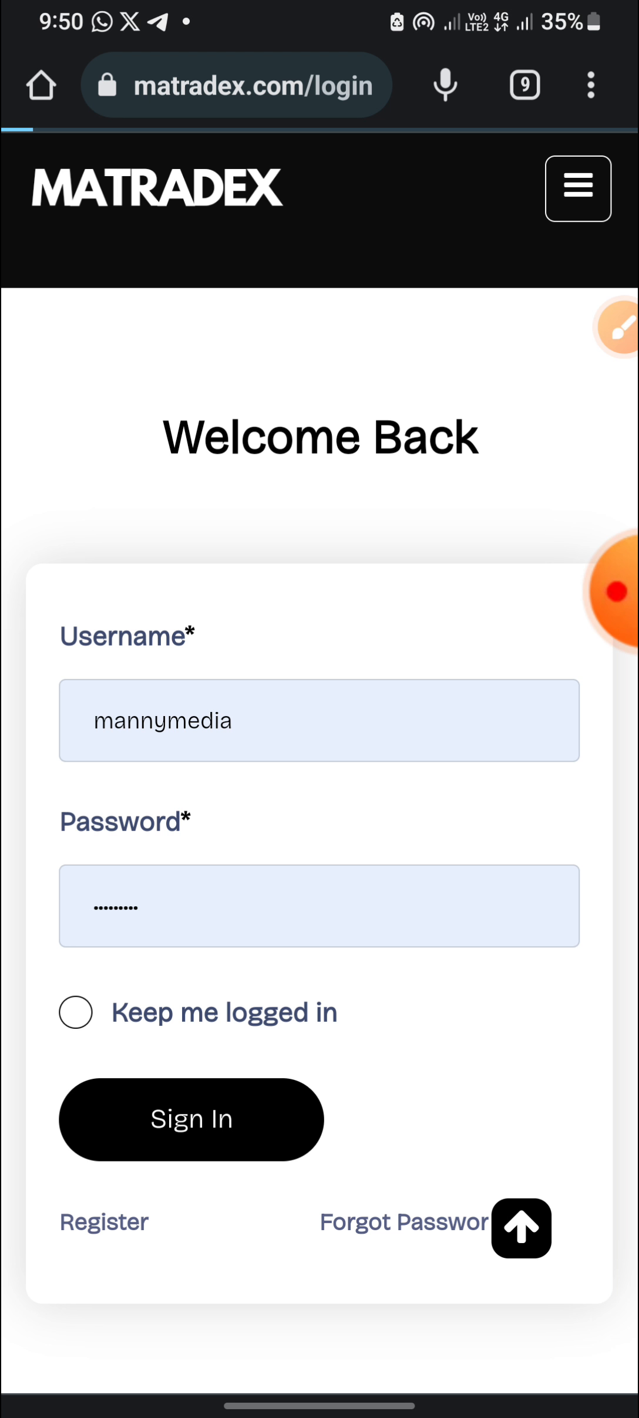
click(191, 1118)
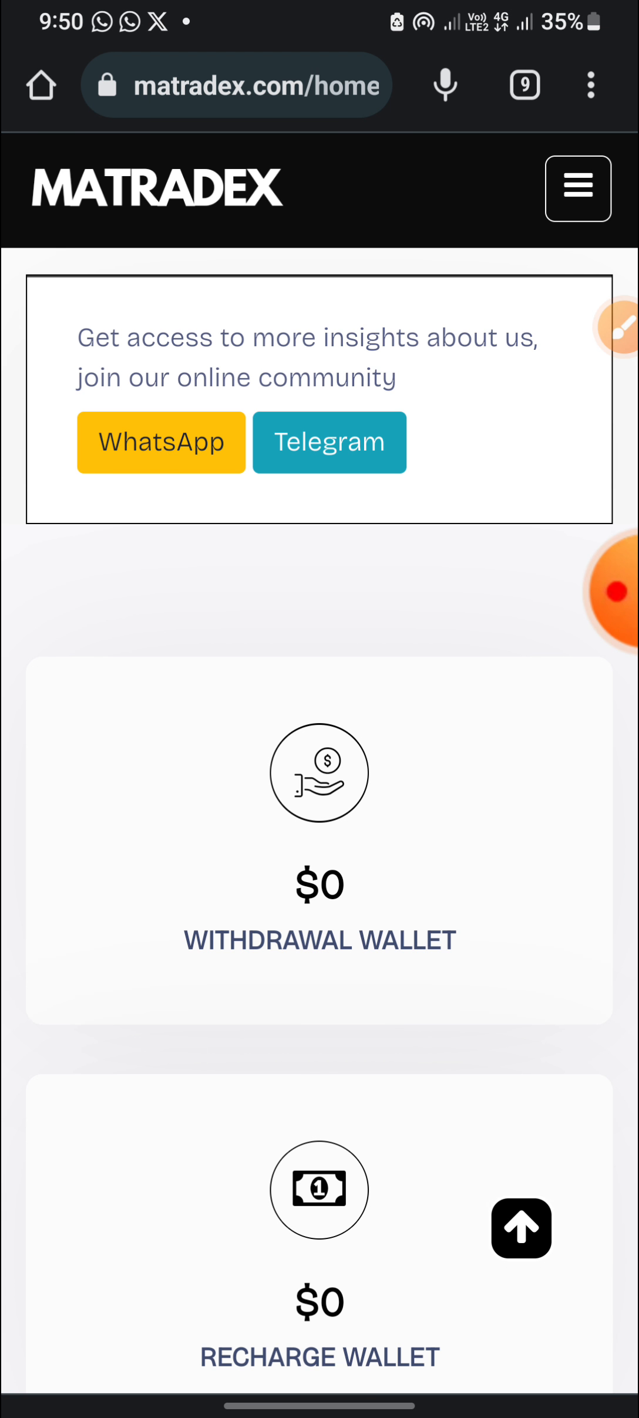
Review the dashboard wallets and referrals, then bring up the account menu
scroll(down, 3)
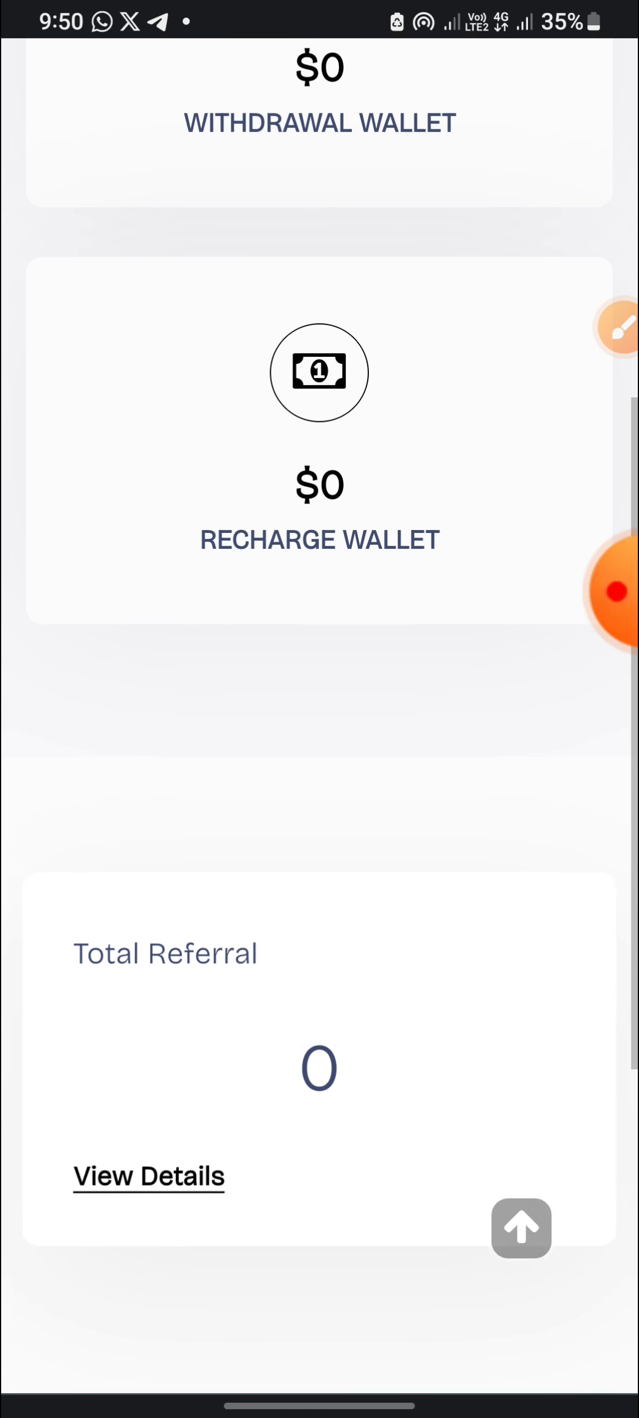
scroll(down, 3)
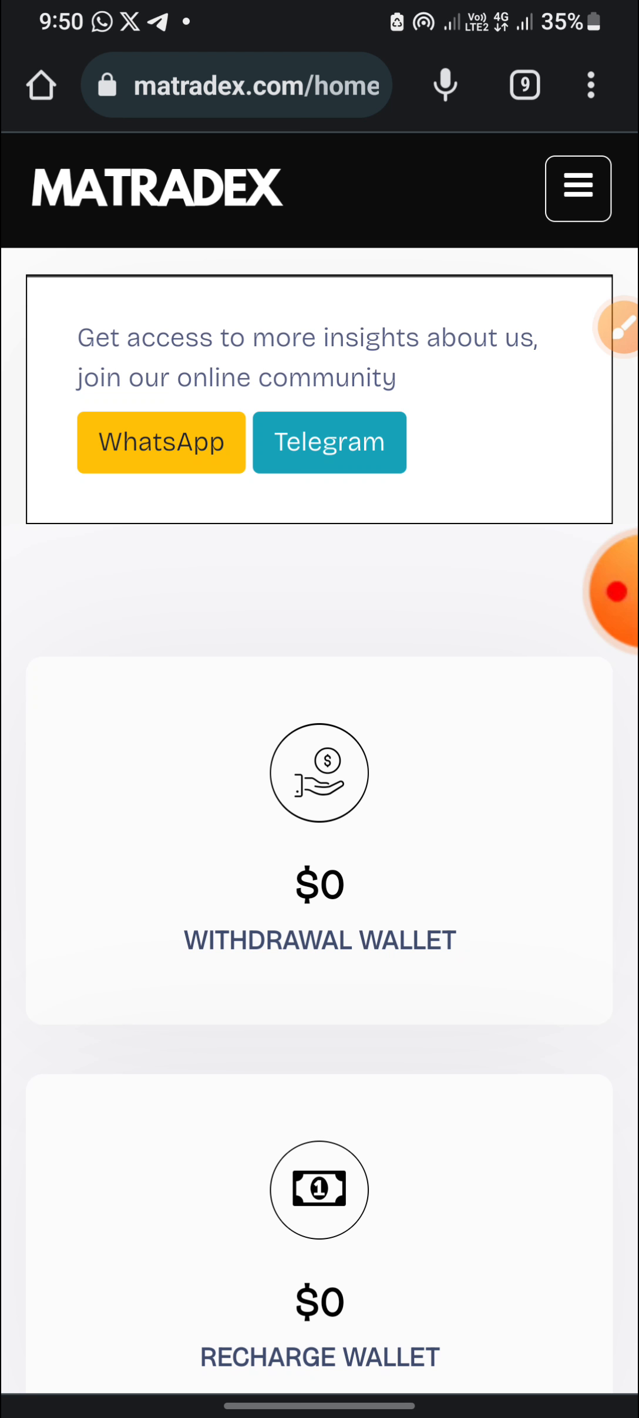
click(617, 334)
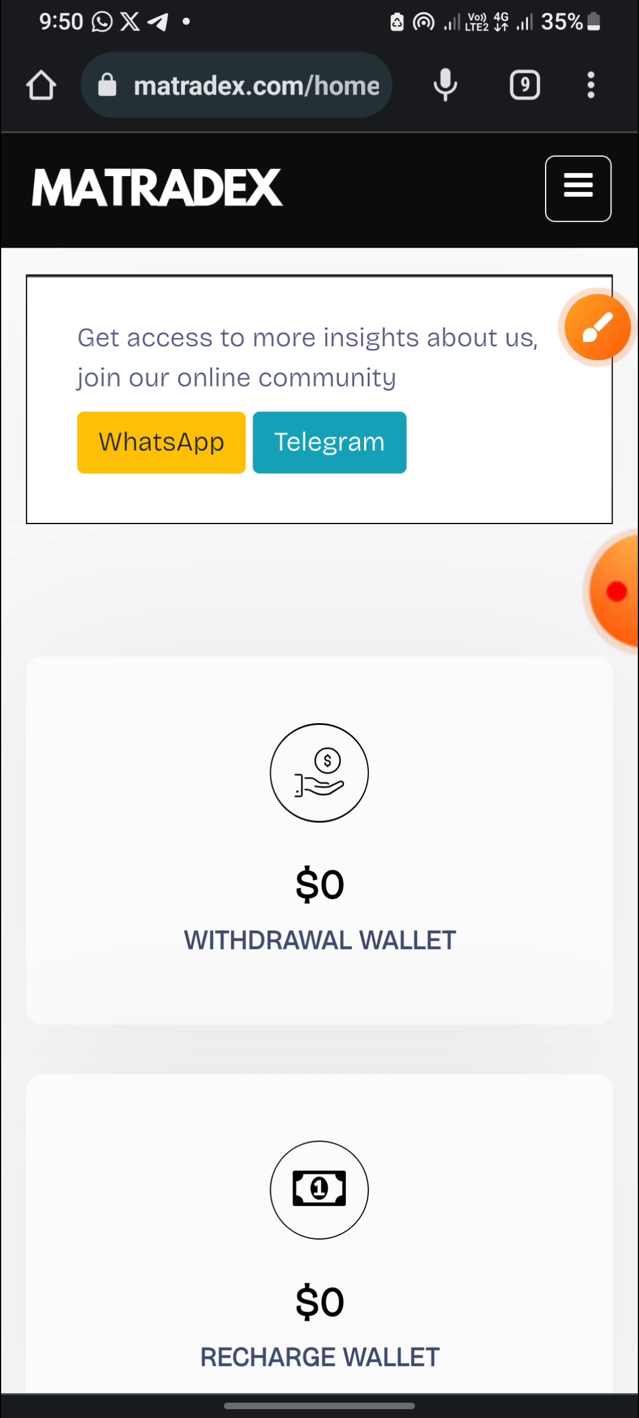
click(597, 328)
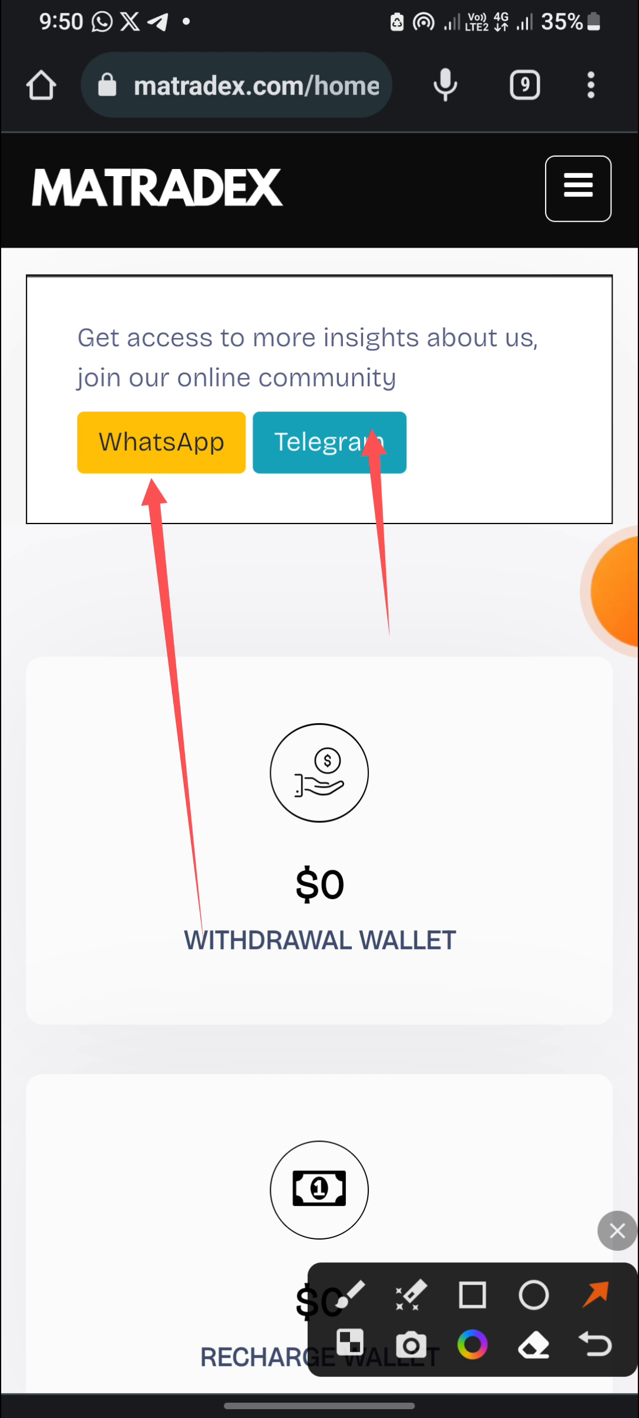
scroll(down, 3)
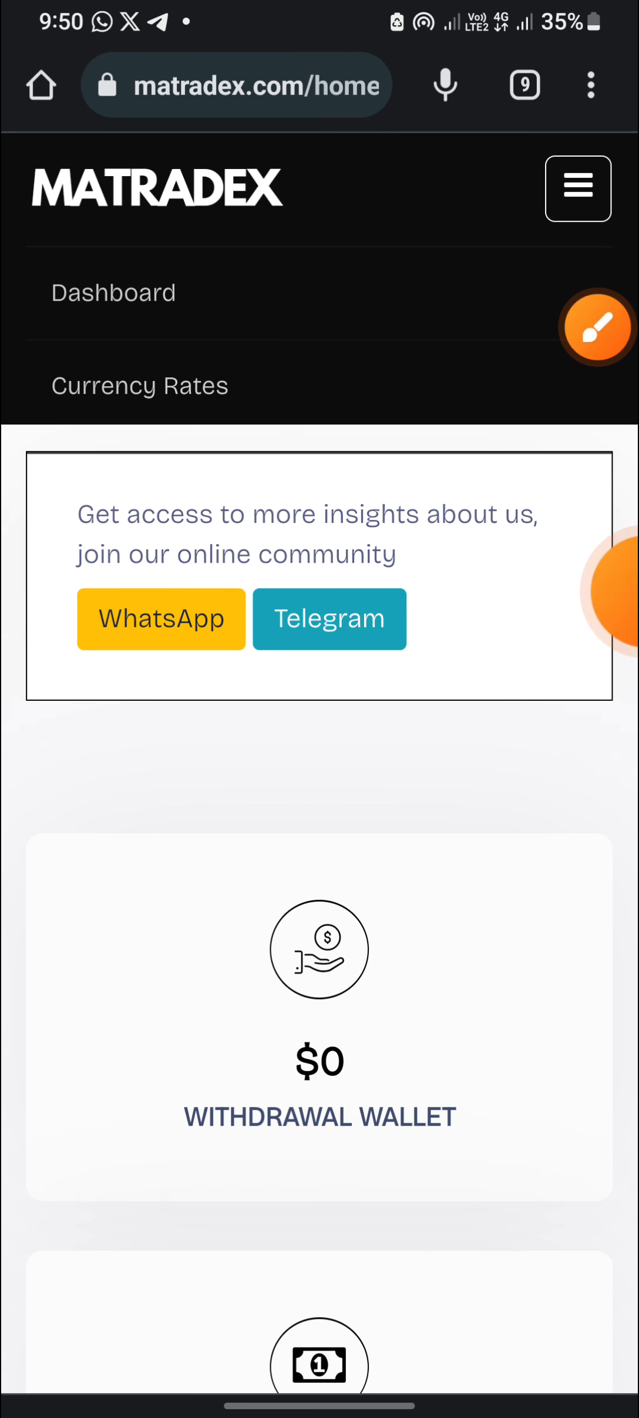
Reach the Deposit Funds page and scroll to the USDT TRC20 option
click(577, 188)
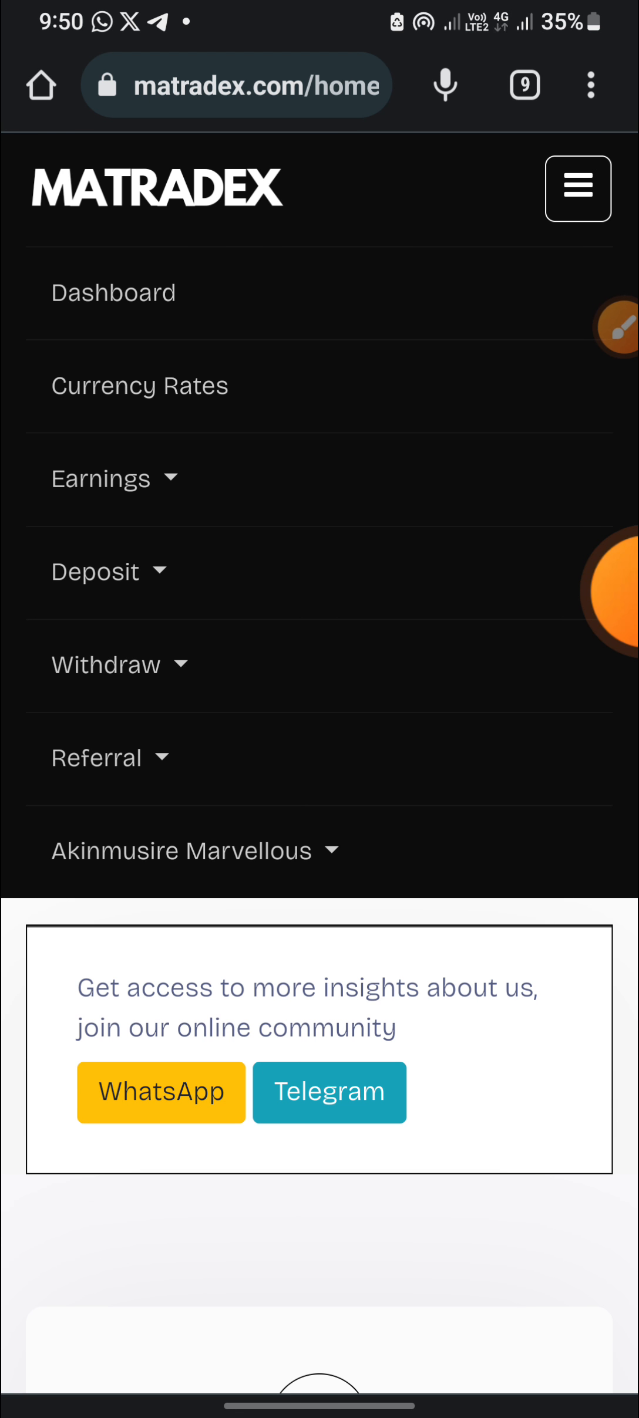
click(94, 570)
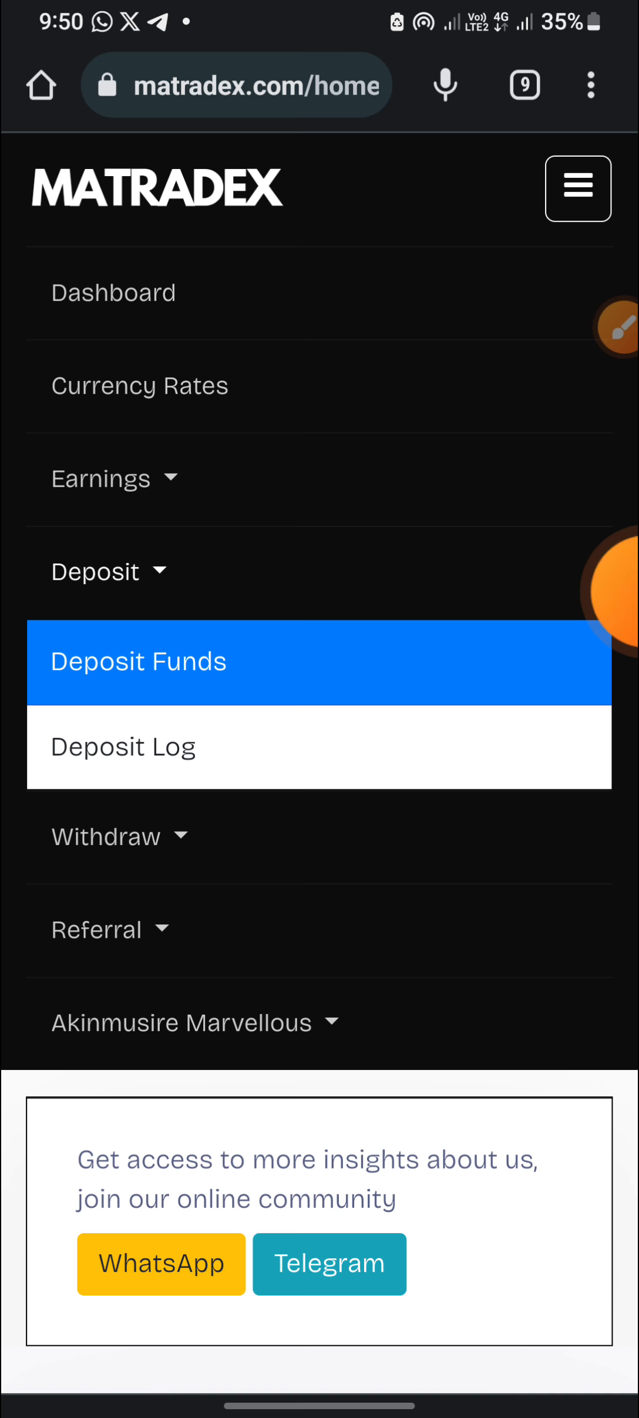
click(139, 659)
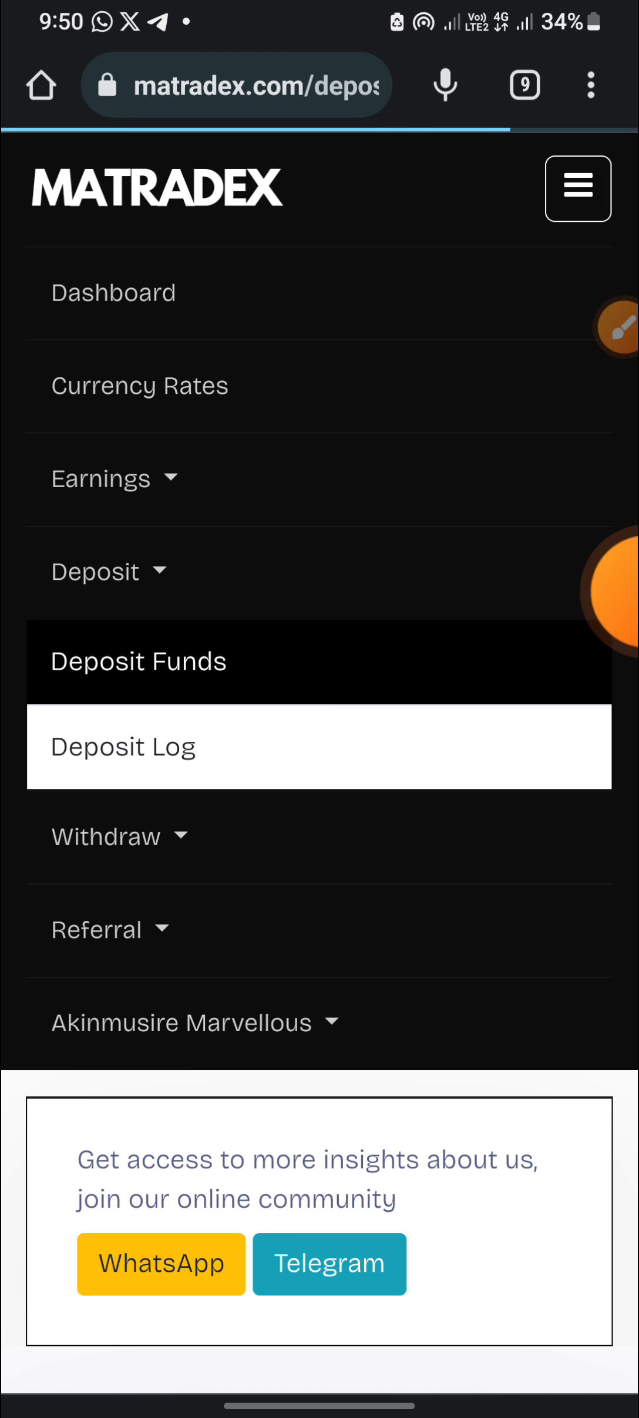
click(138, 659)
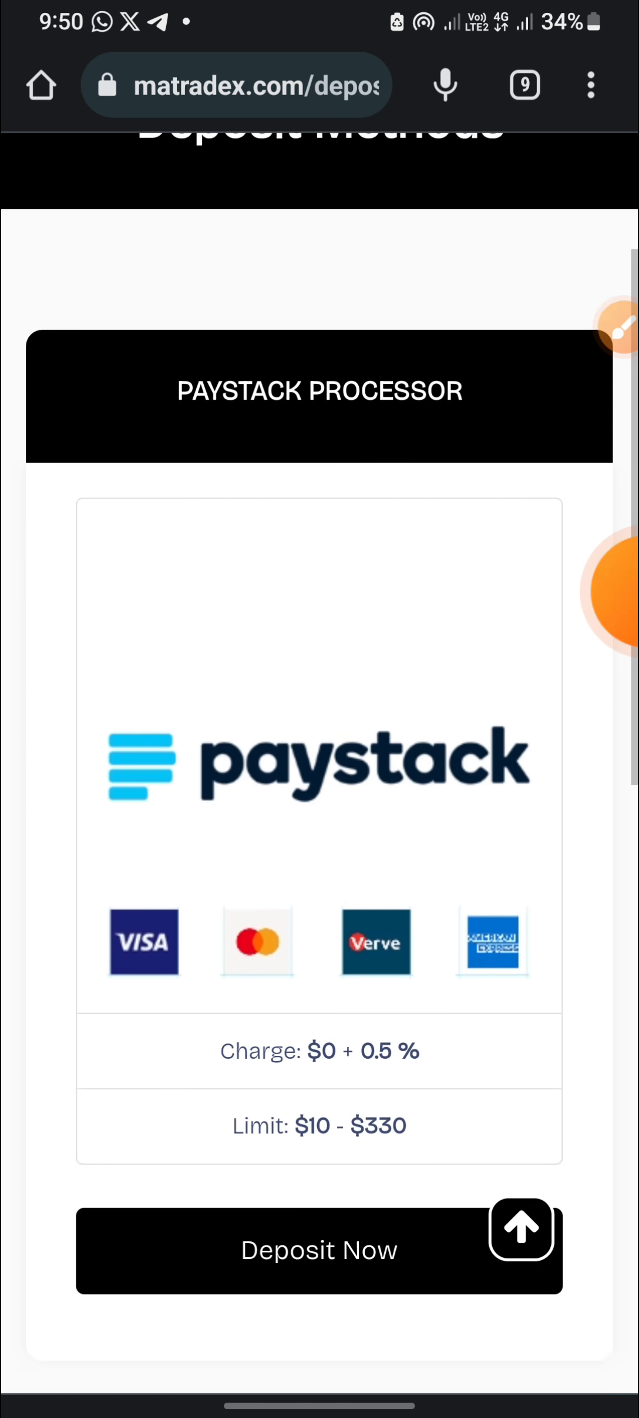
scroll(down, 3)
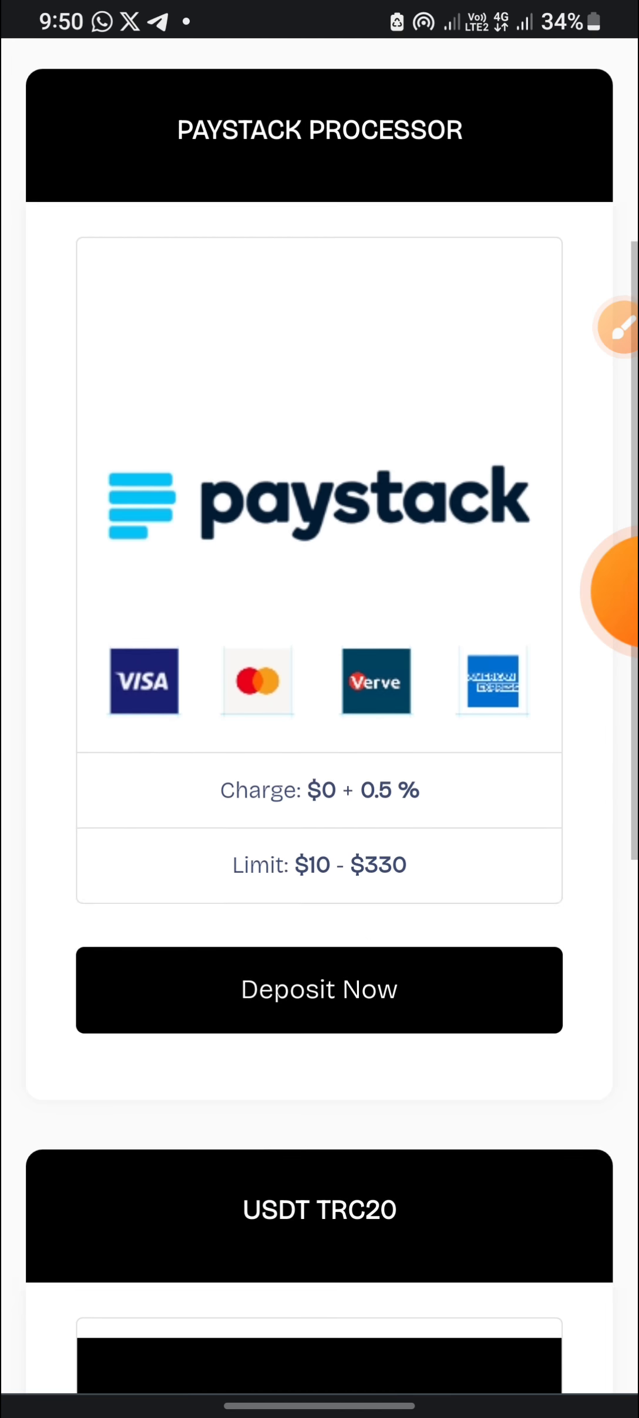
scroll(down, 3)
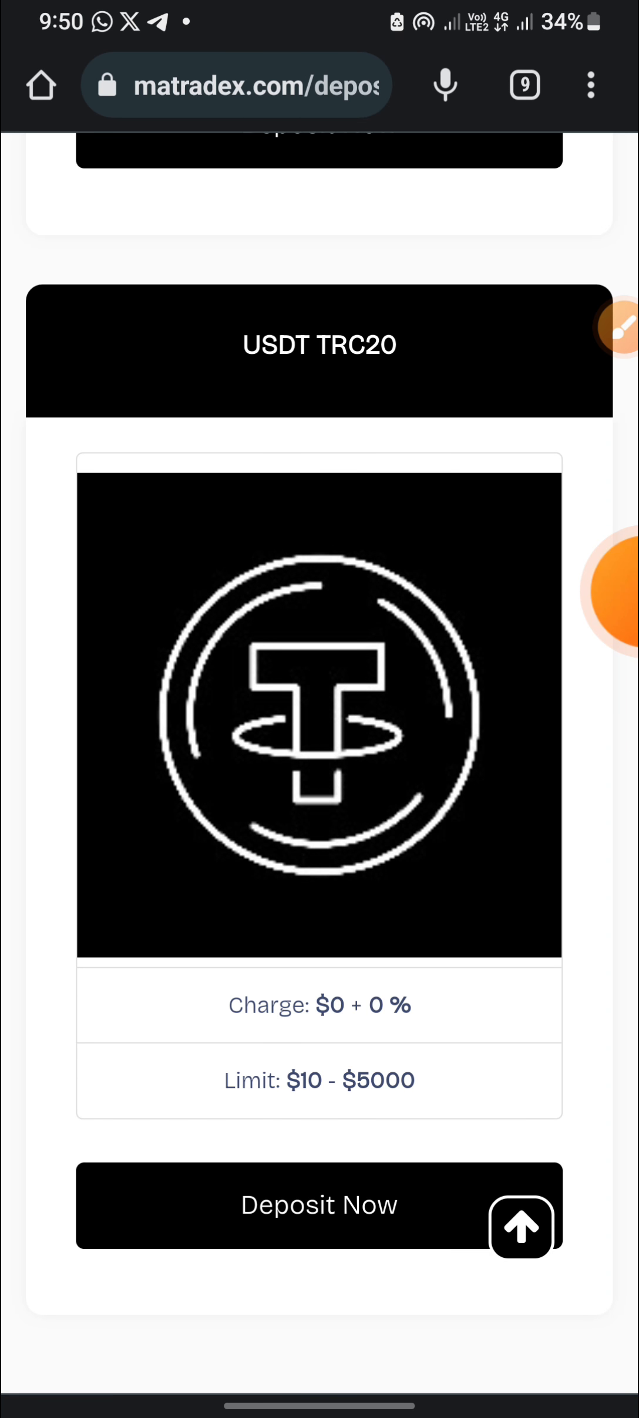
Request a $10 USDT TRC20 deposit and show its preview with $10 total payment
click(318, 1204)
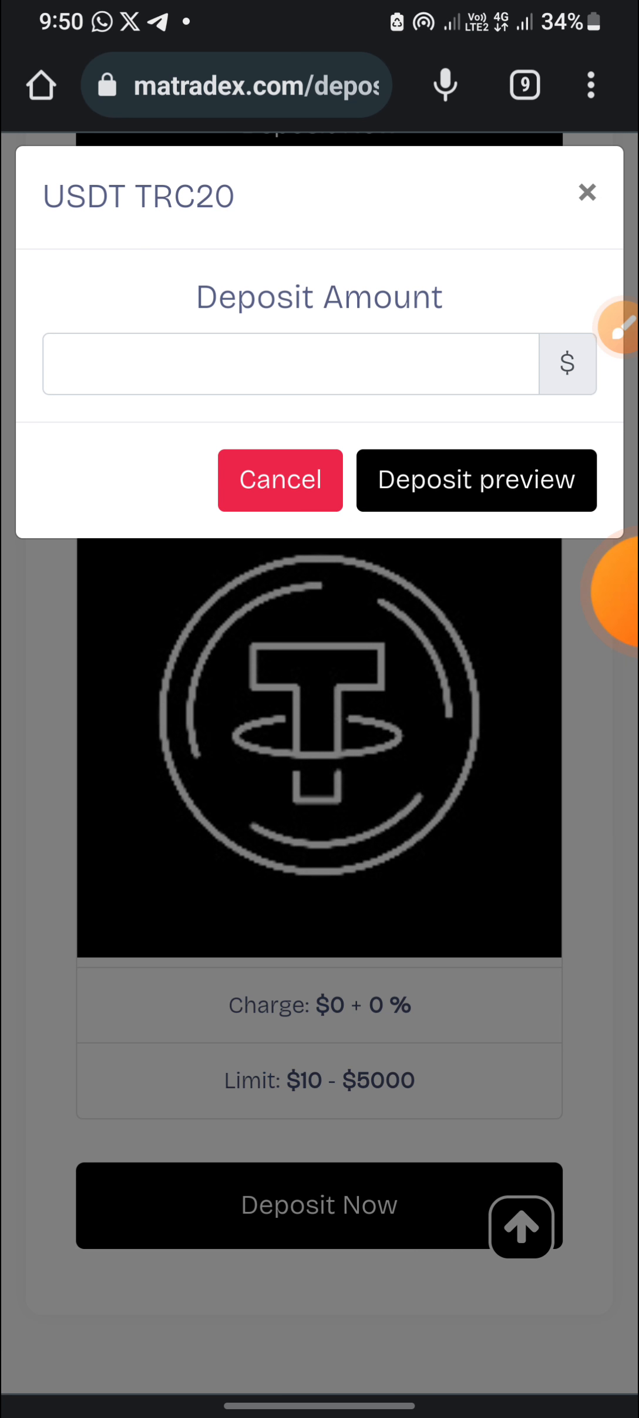
click(290, 364)
text(10)
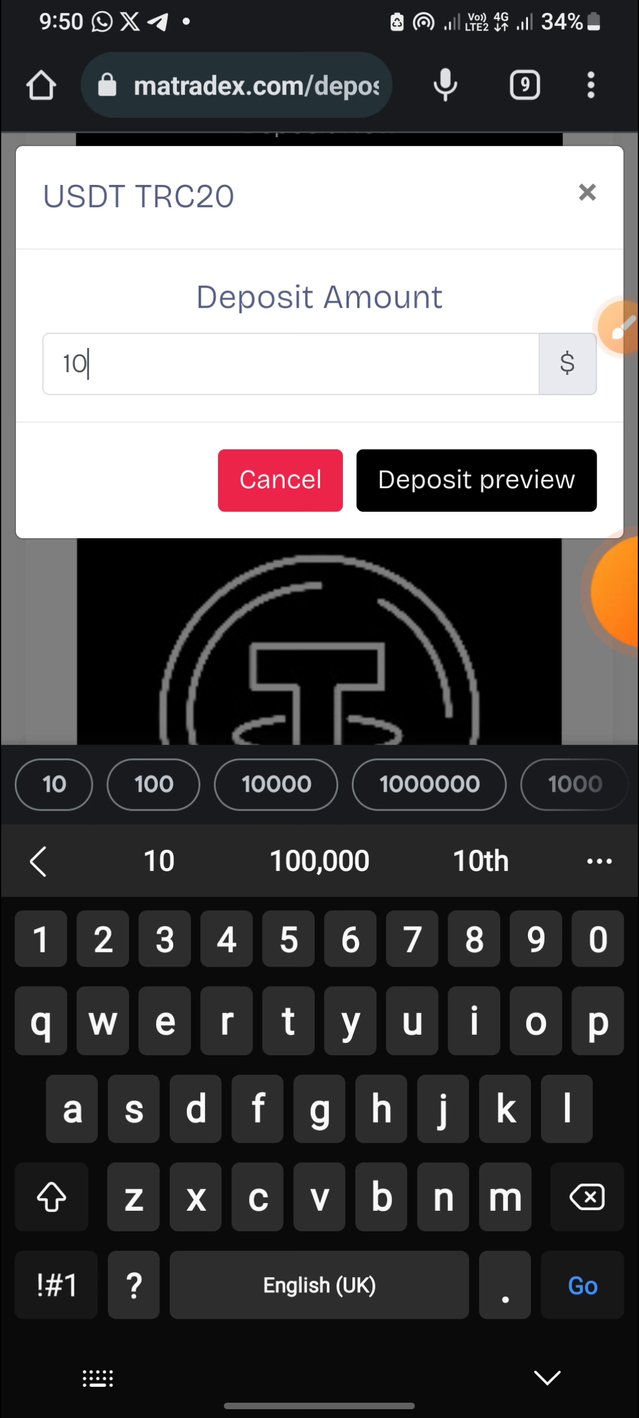
click(476, 479)
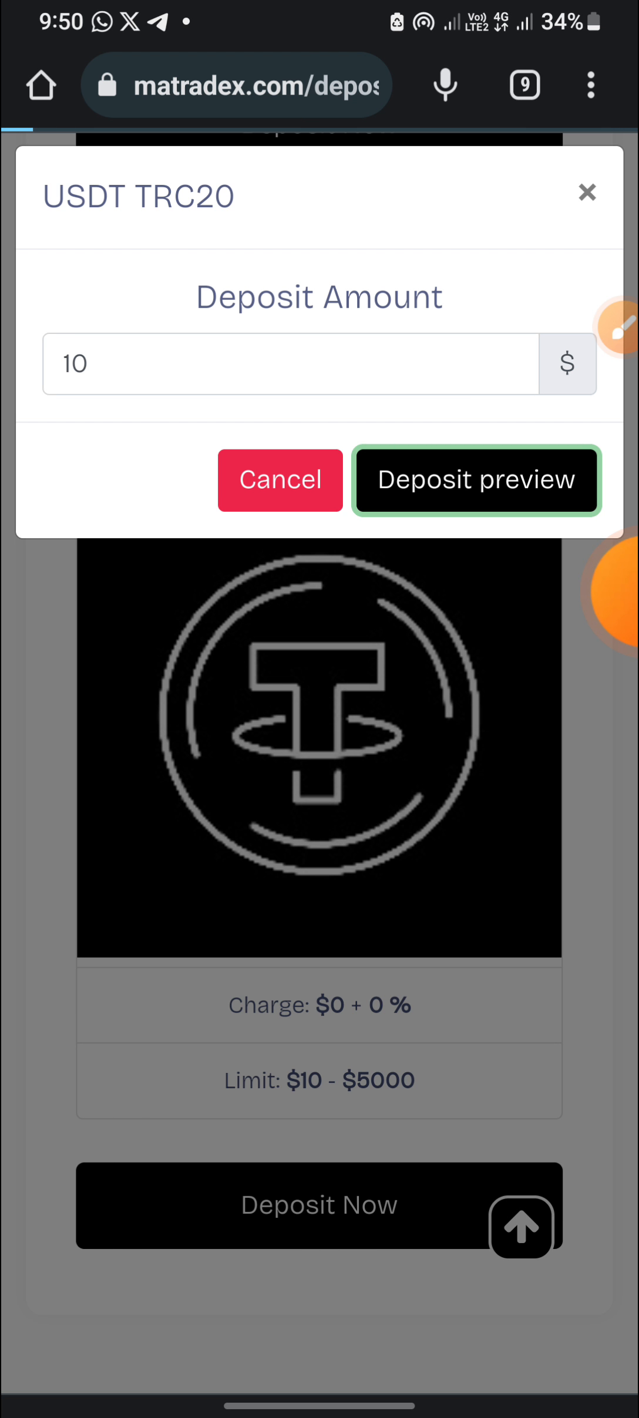
click(475, 479)
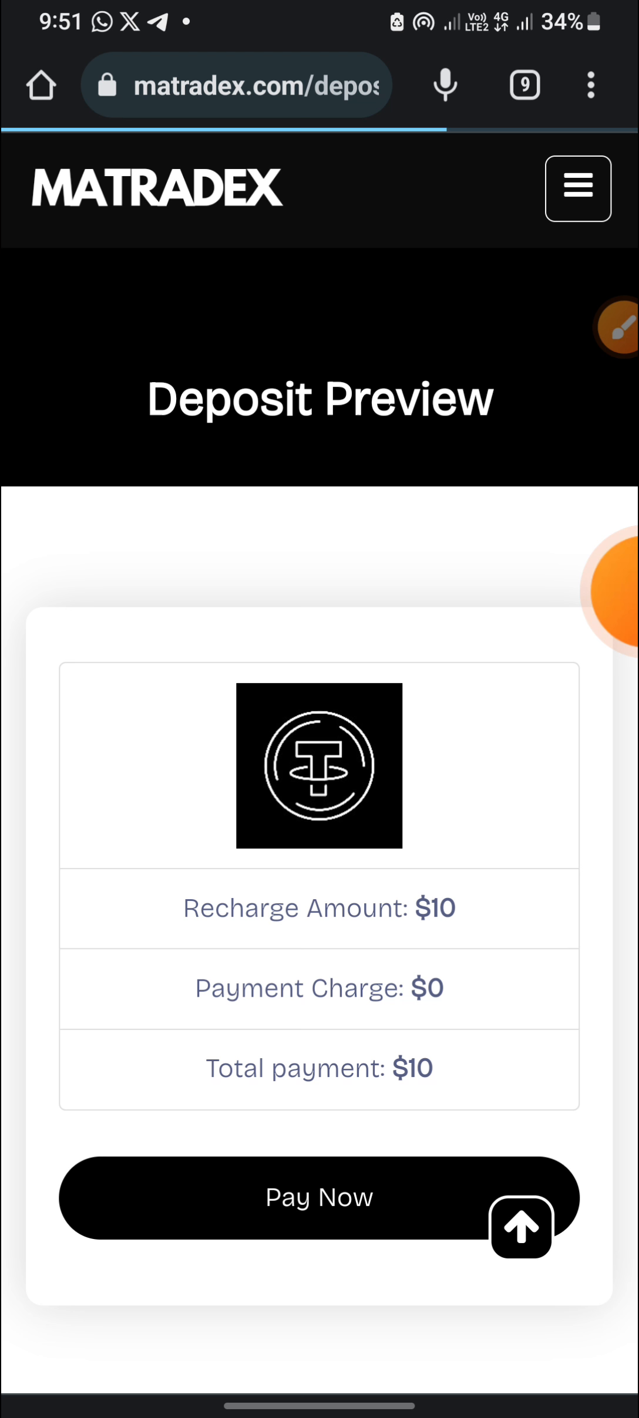
Proceed to pay the $10 deposit and attach the payment proof screenshot with Trustwallet as processor
click(318, 1197)
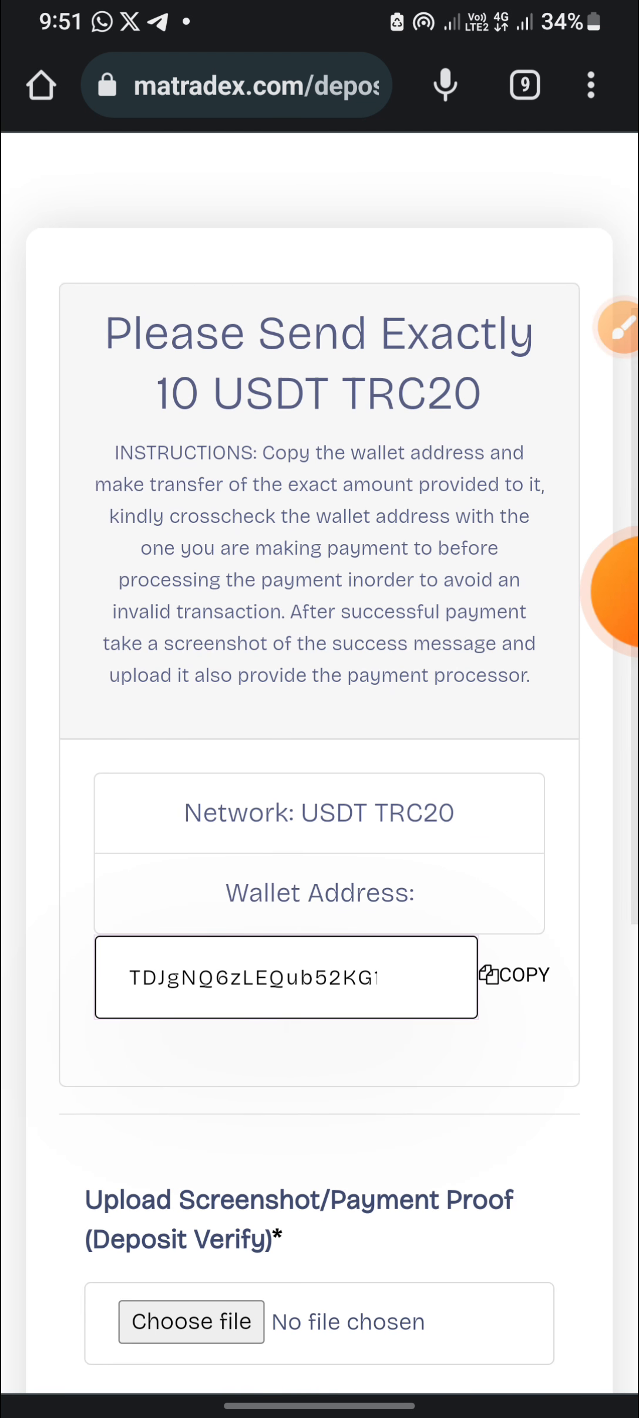
scroll(down, 3)
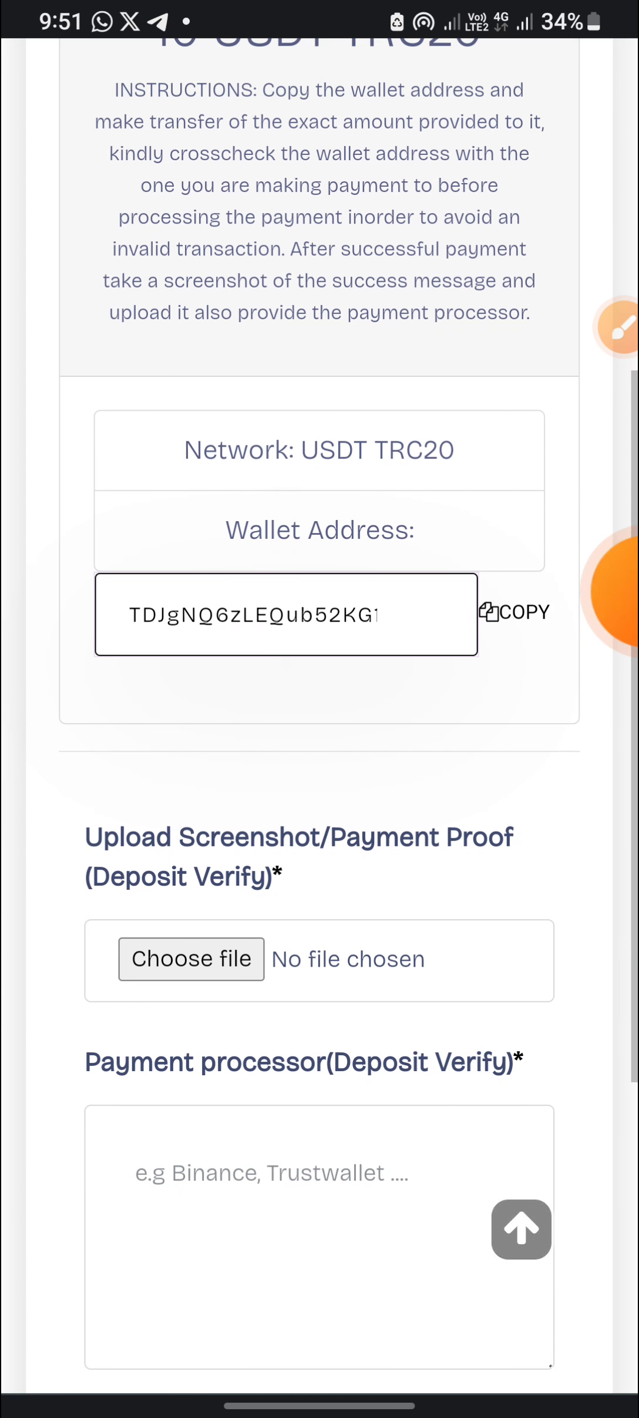
scroll(down, 3)
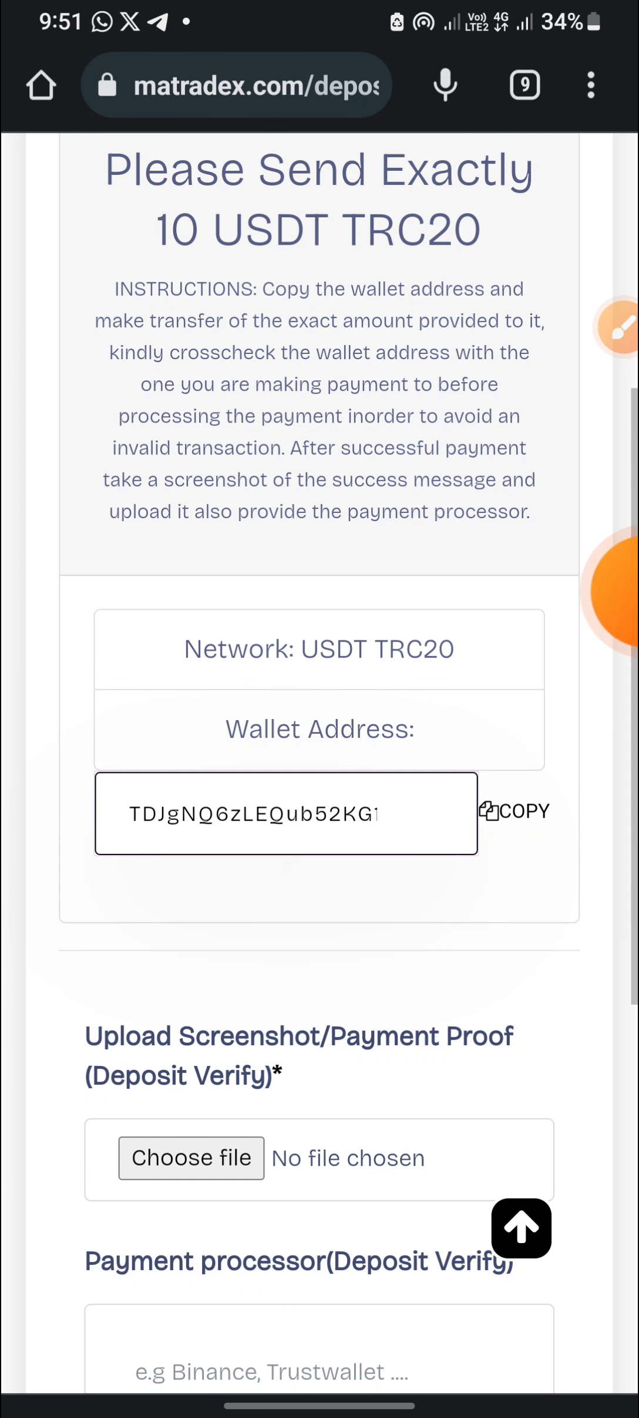
click(514, 810)
text(Trustwallet)
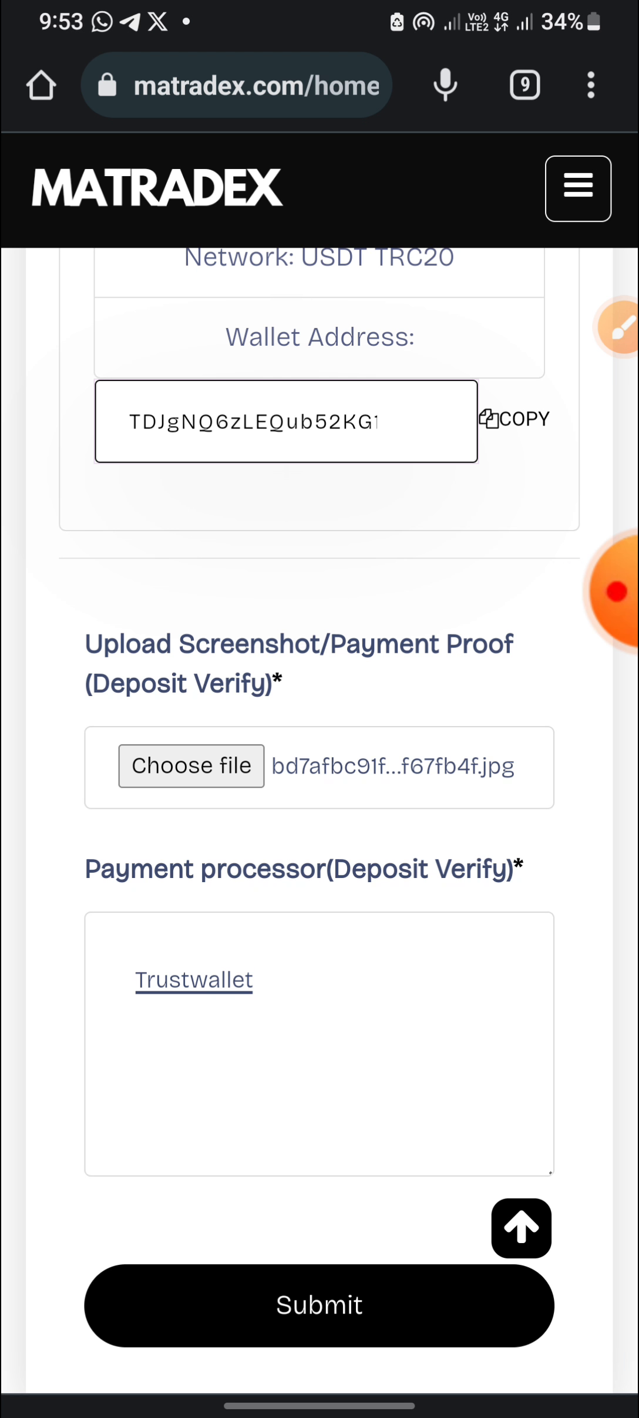
Submit the 10 USDT deposit for confirmation so the recharge wallet reads $10
click(319, 1305)
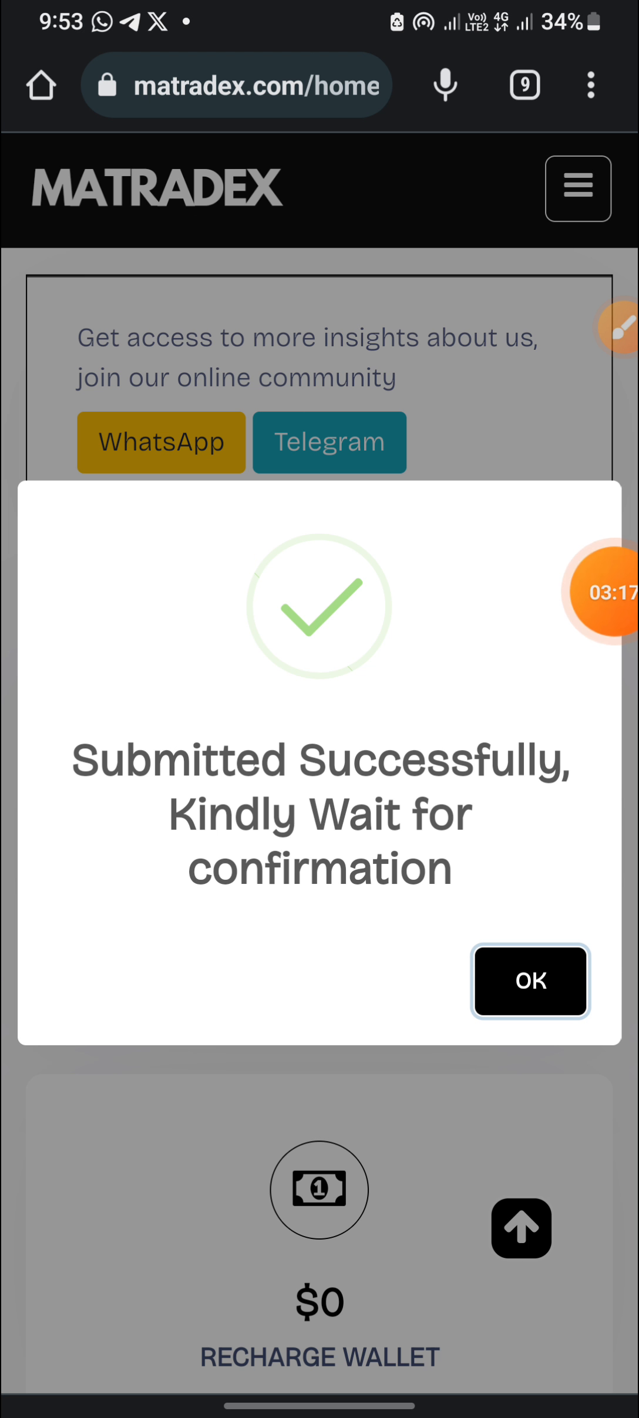
click(529, 981)
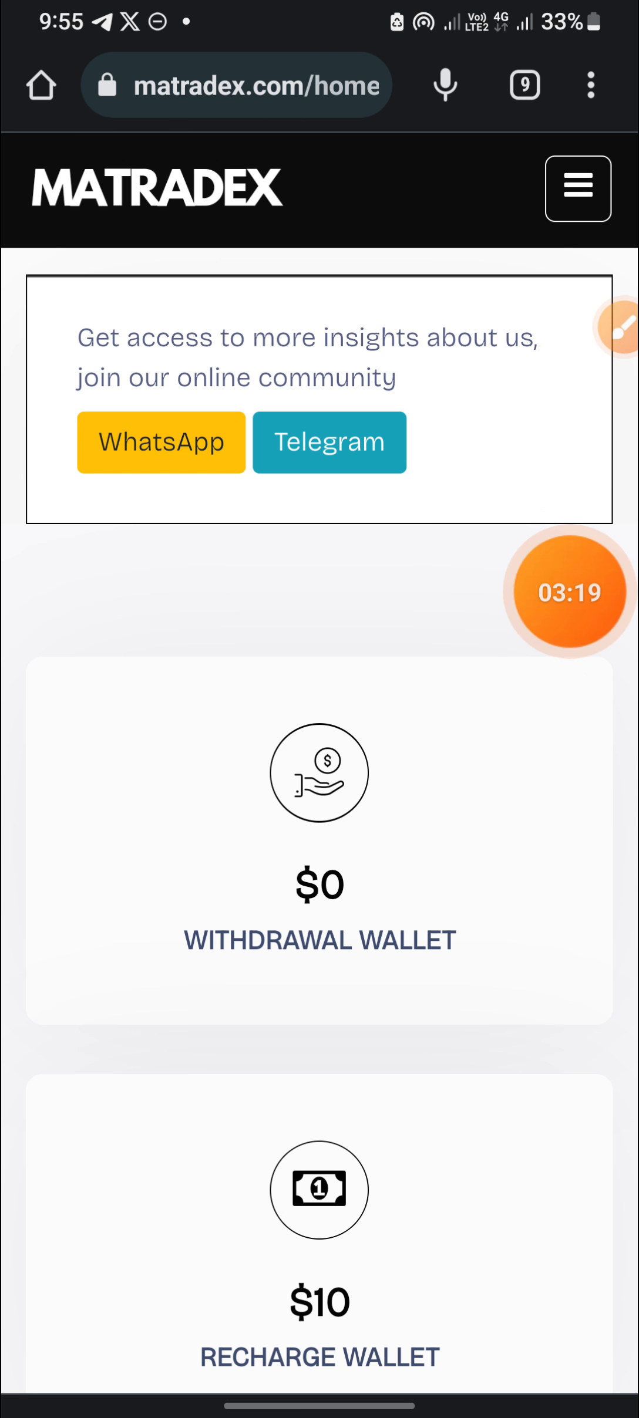
scroll(down, 3)
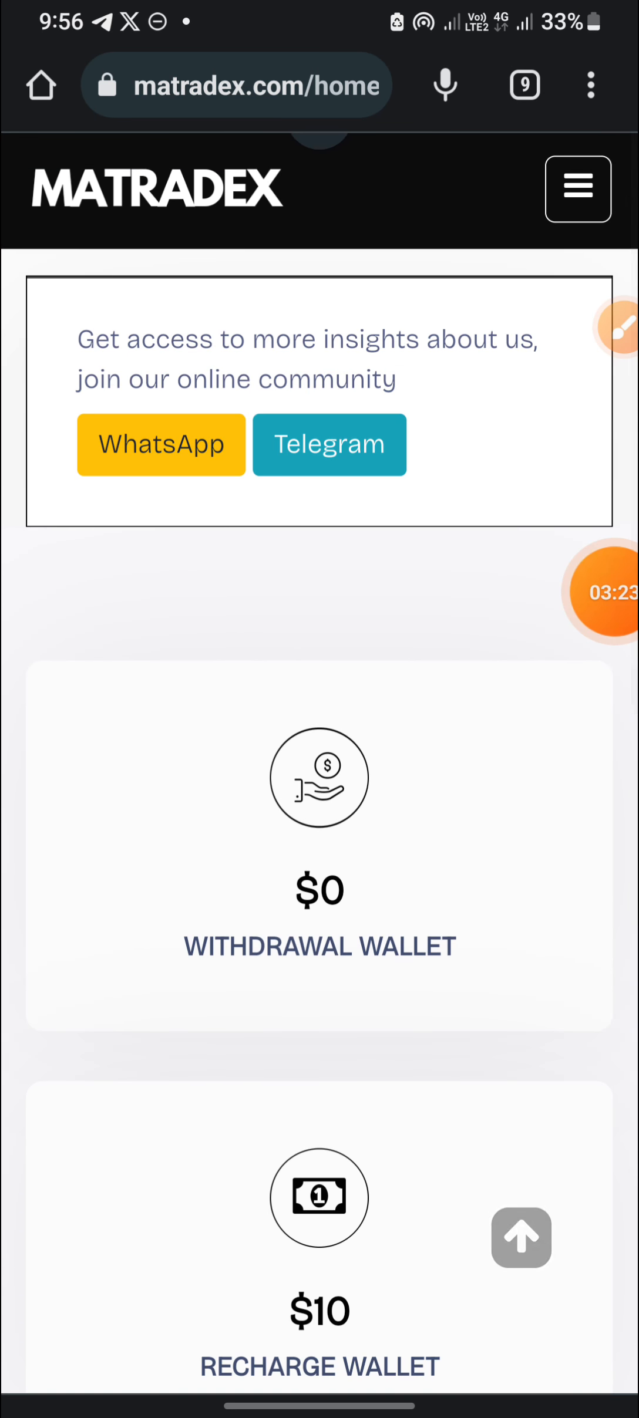
click(577, 188)
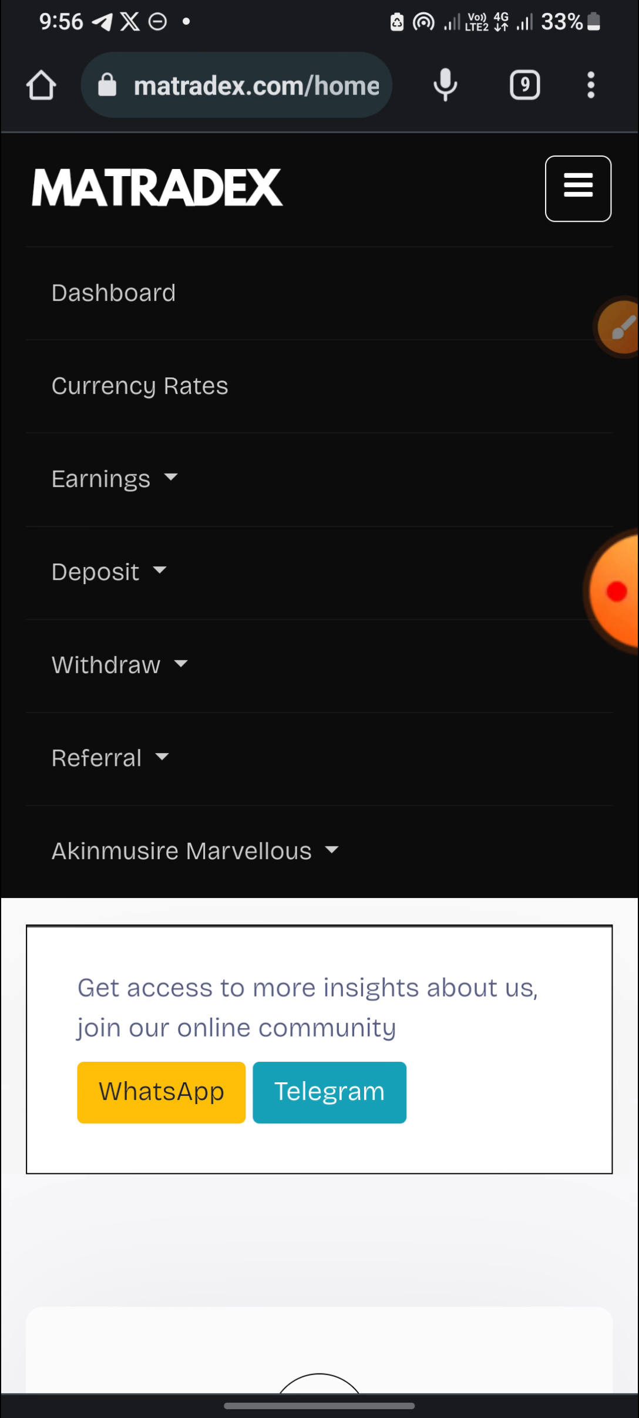
Go to Mining Levels under Earnings and browse plans from the $10 Flux machine upward
click(101, 477)
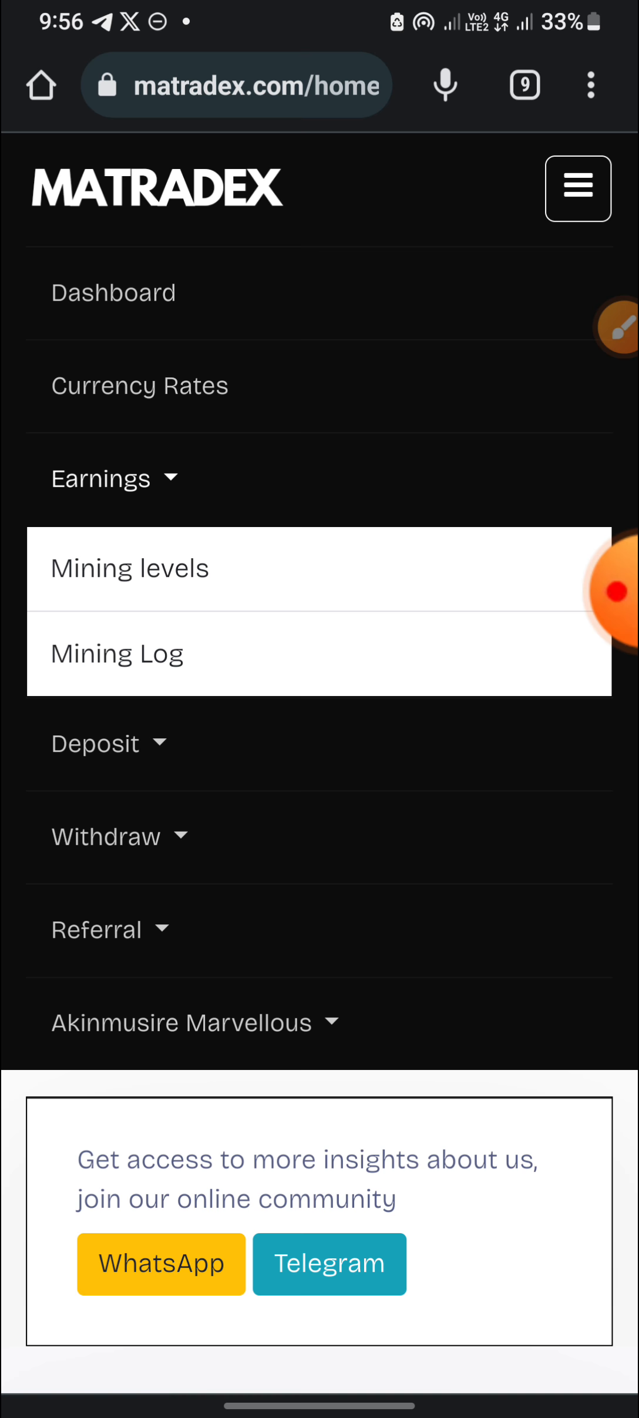
click(129, 567)
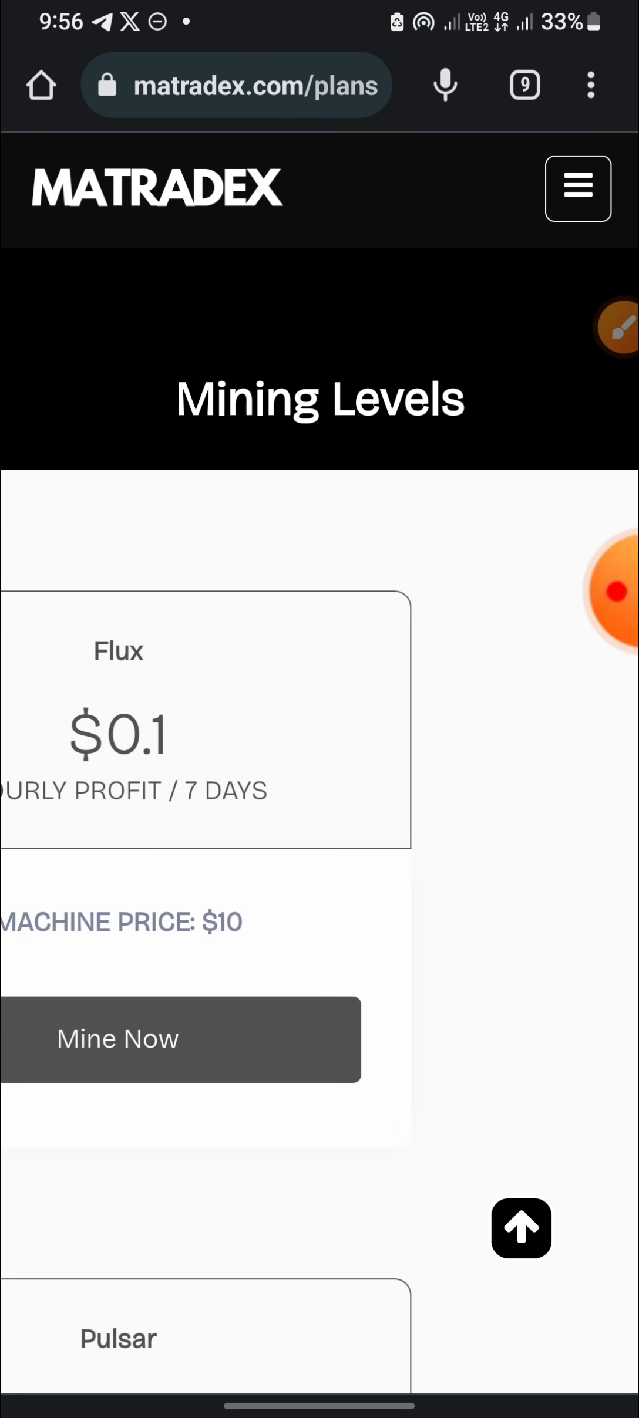
scroll(right, 3)
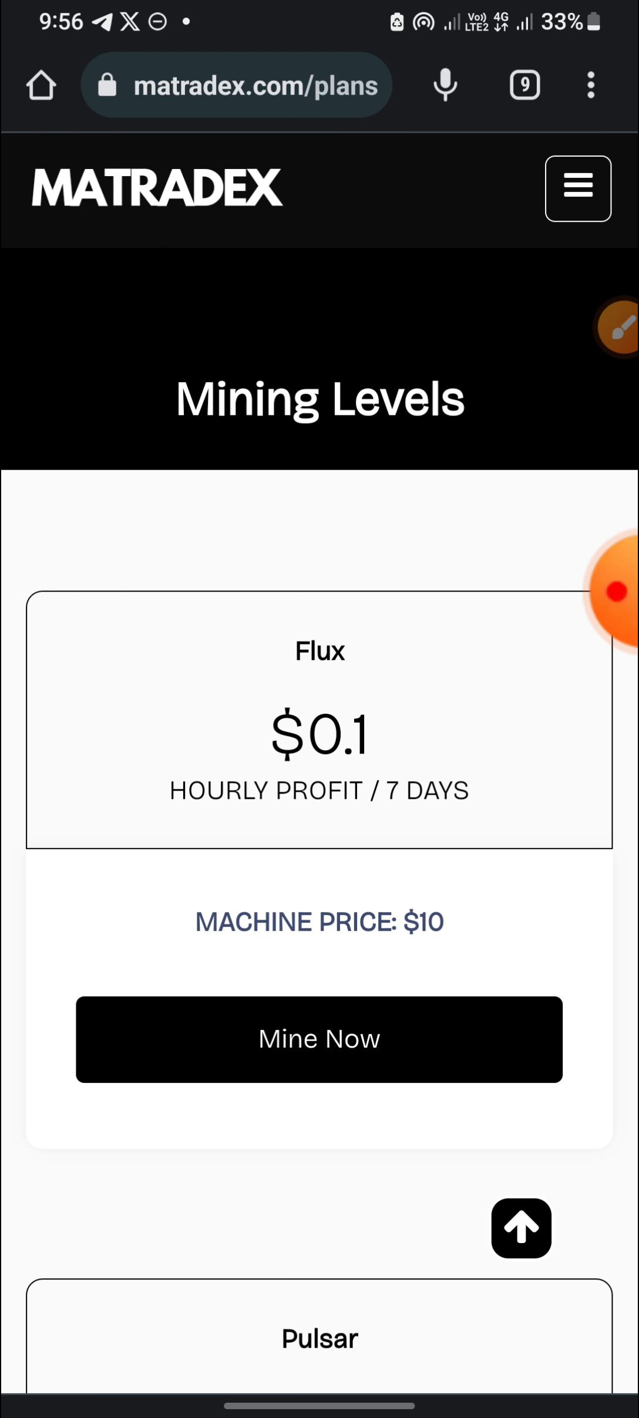
scroll(down, 3)
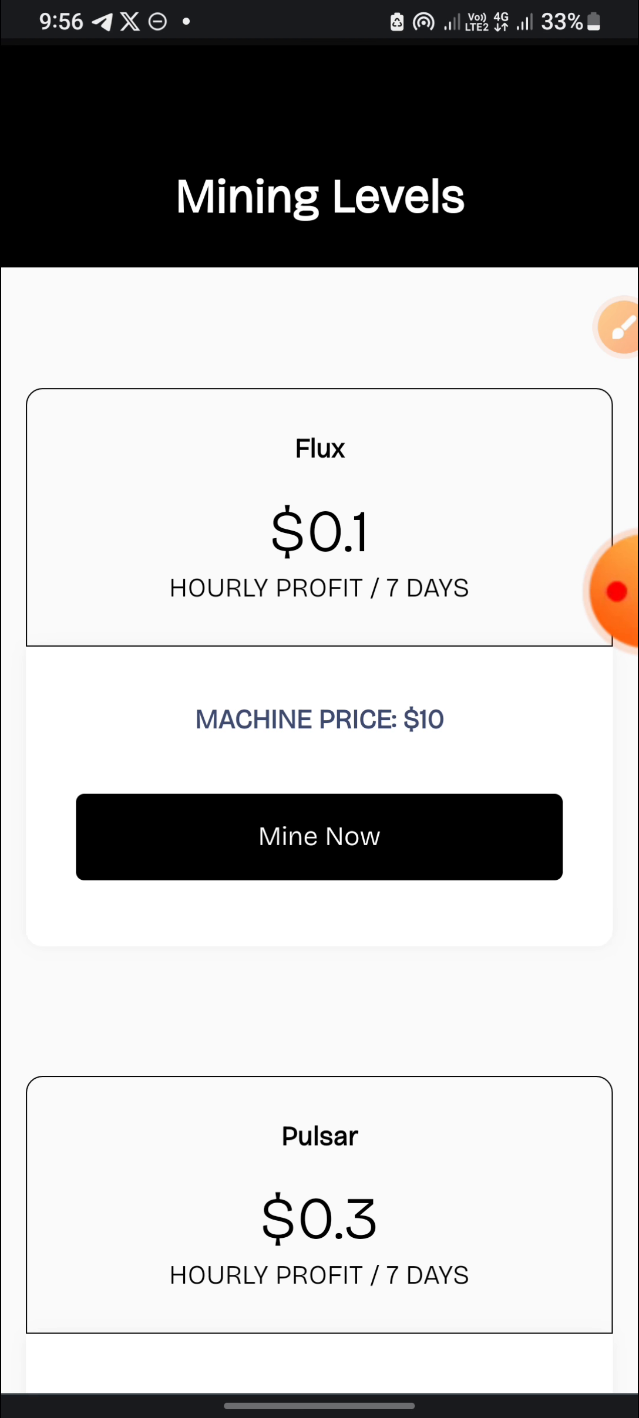
scroll(down, 3)
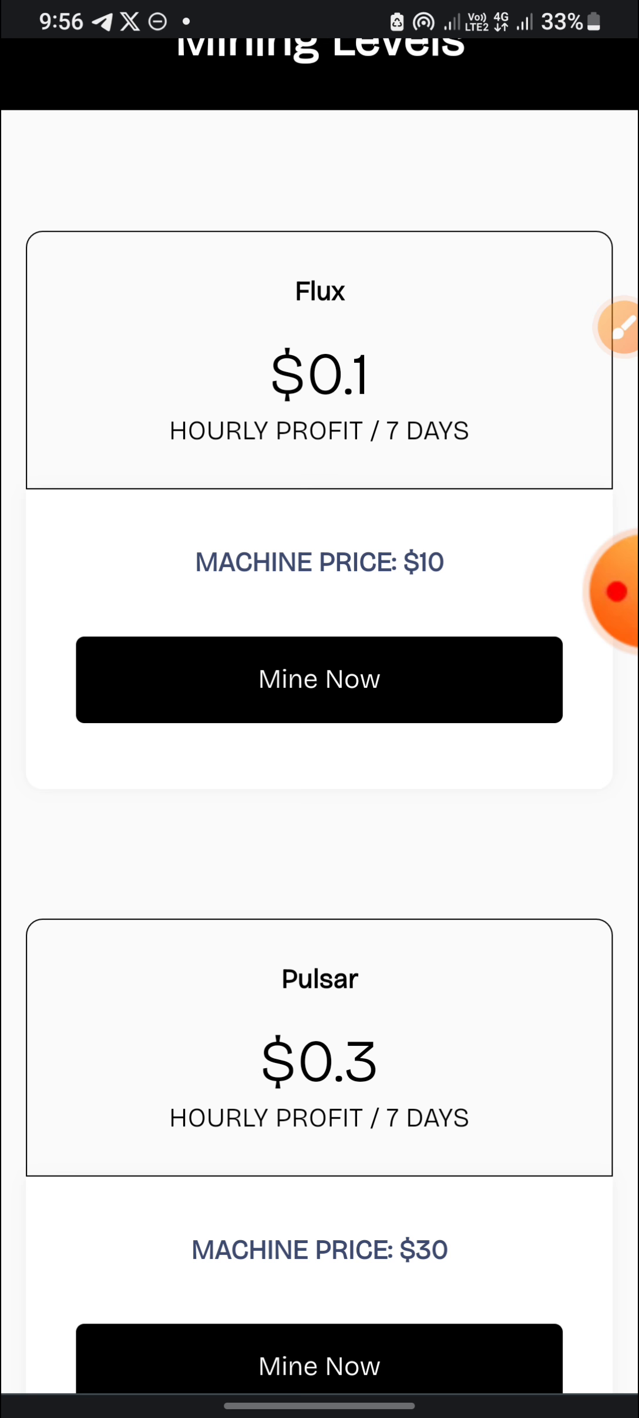
scroll(down, 3)
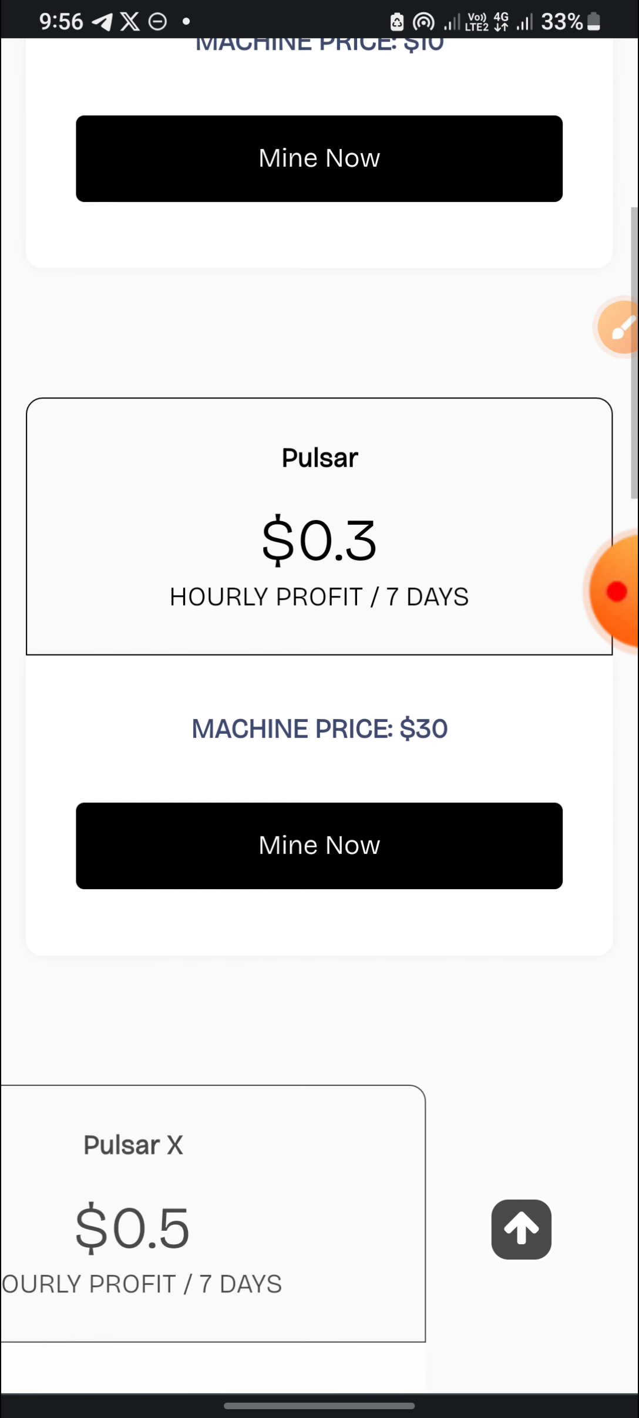
scroll(down, 3)
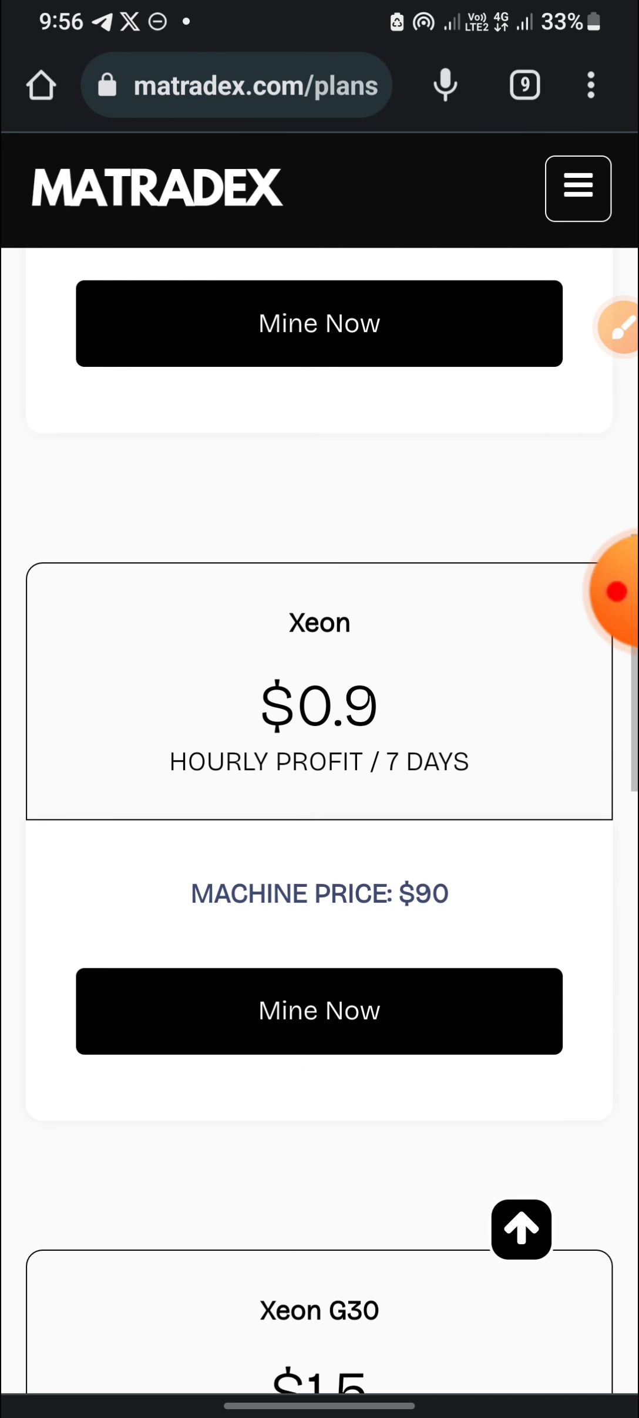
scroll(down, 3)
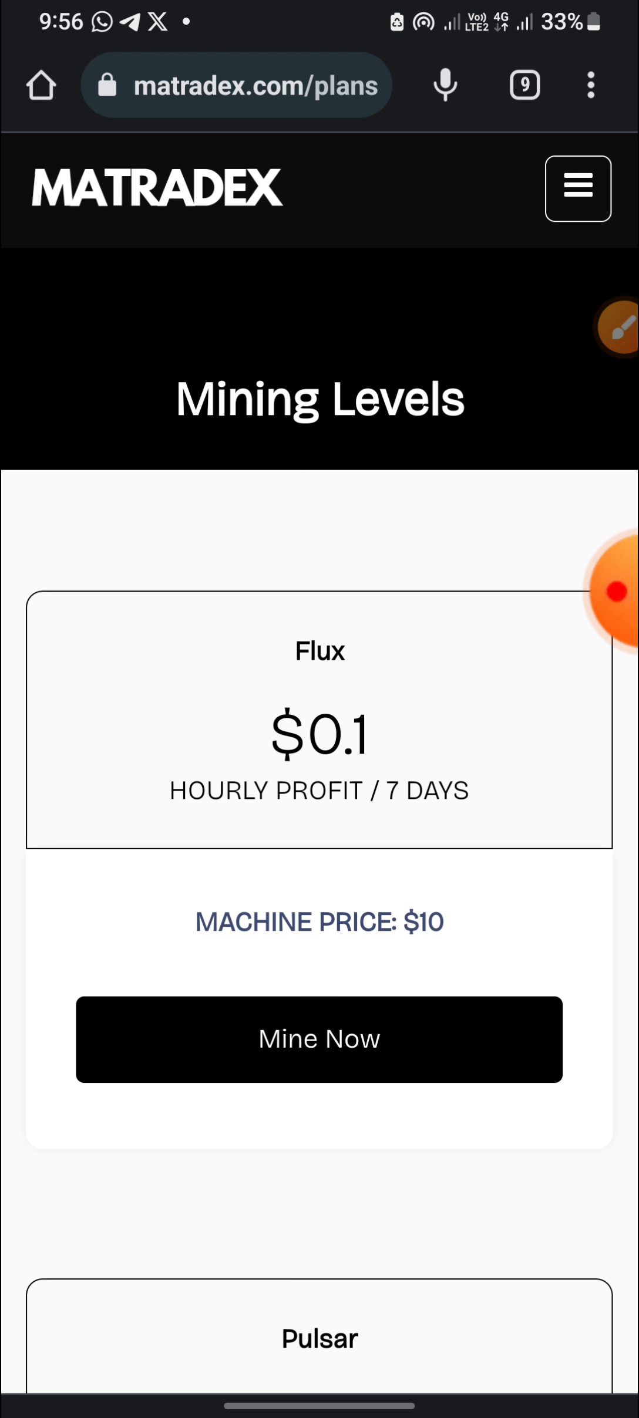
Buy the $10 Flux mining machine paying from the recharge wallet and confirm the purchase
click(318, 1038)
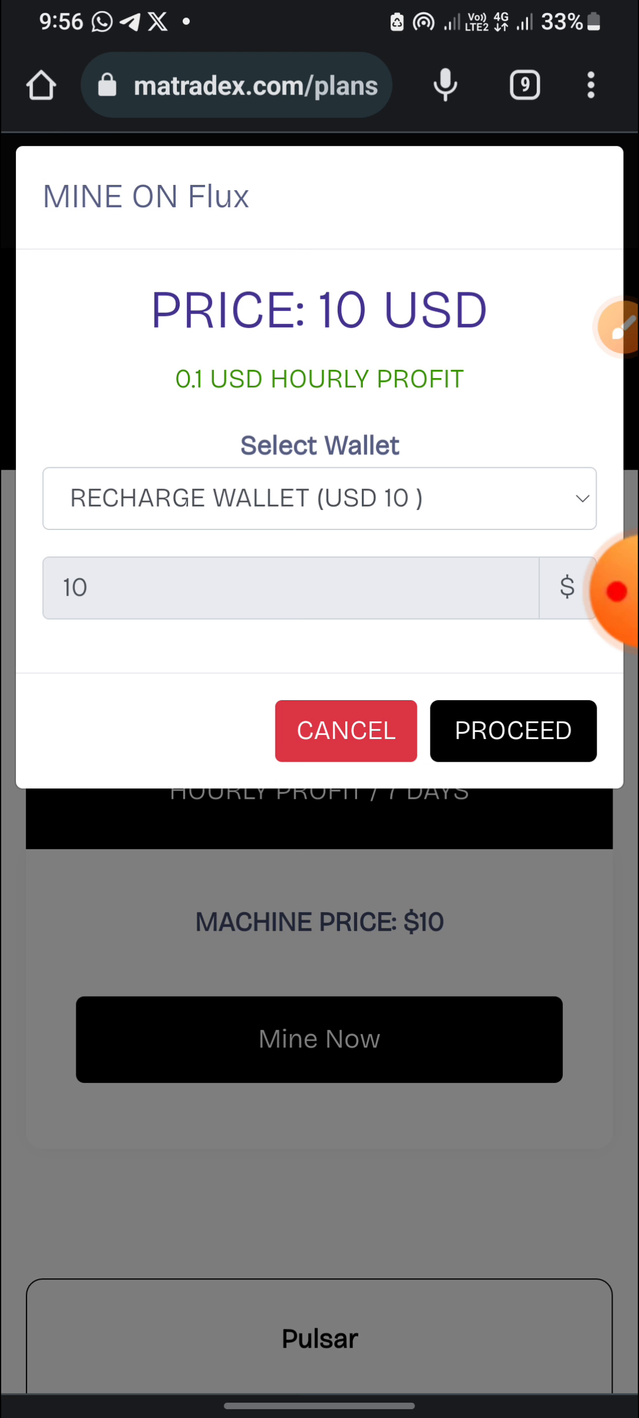
click(512, 730)
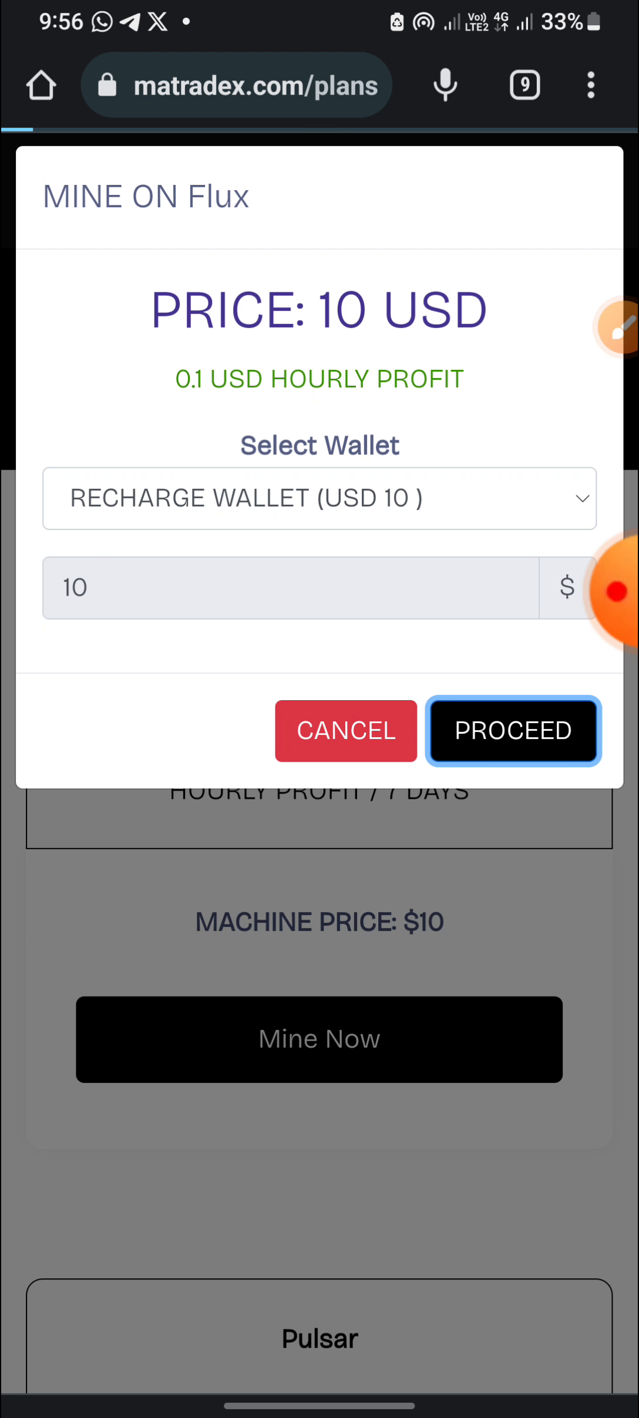
click(511, 730)
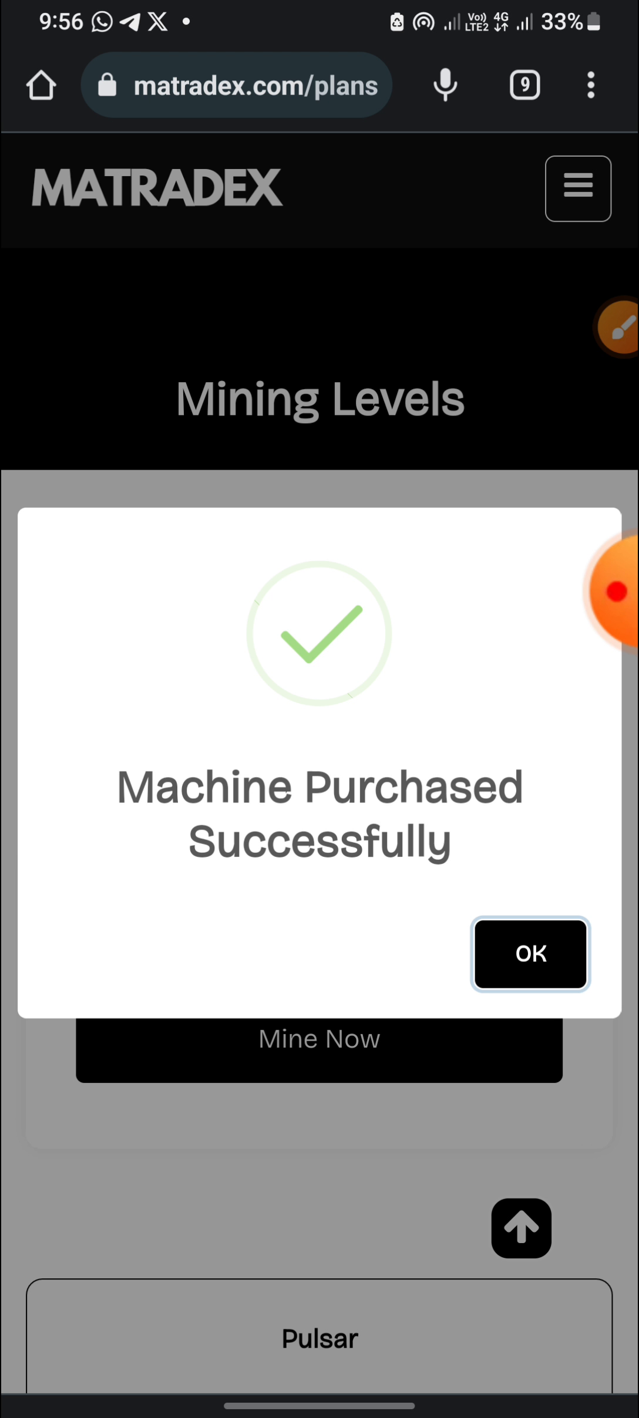
click(530, 954)
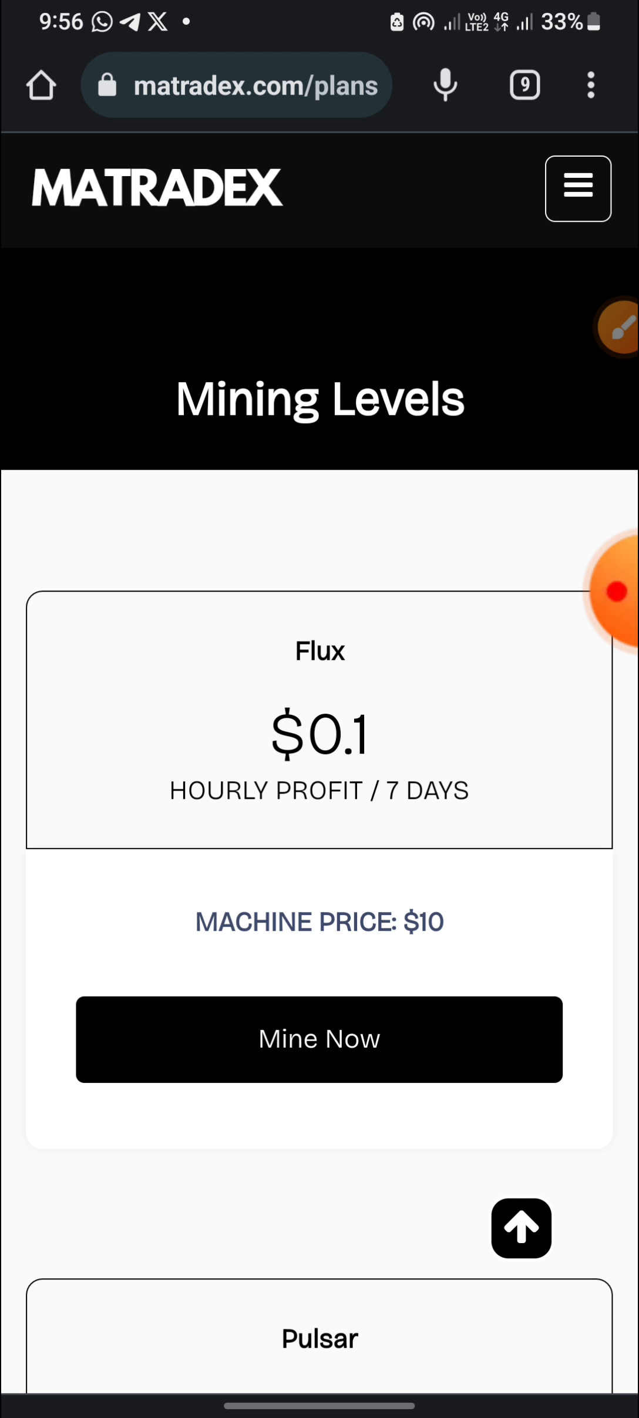
click(578, 187)
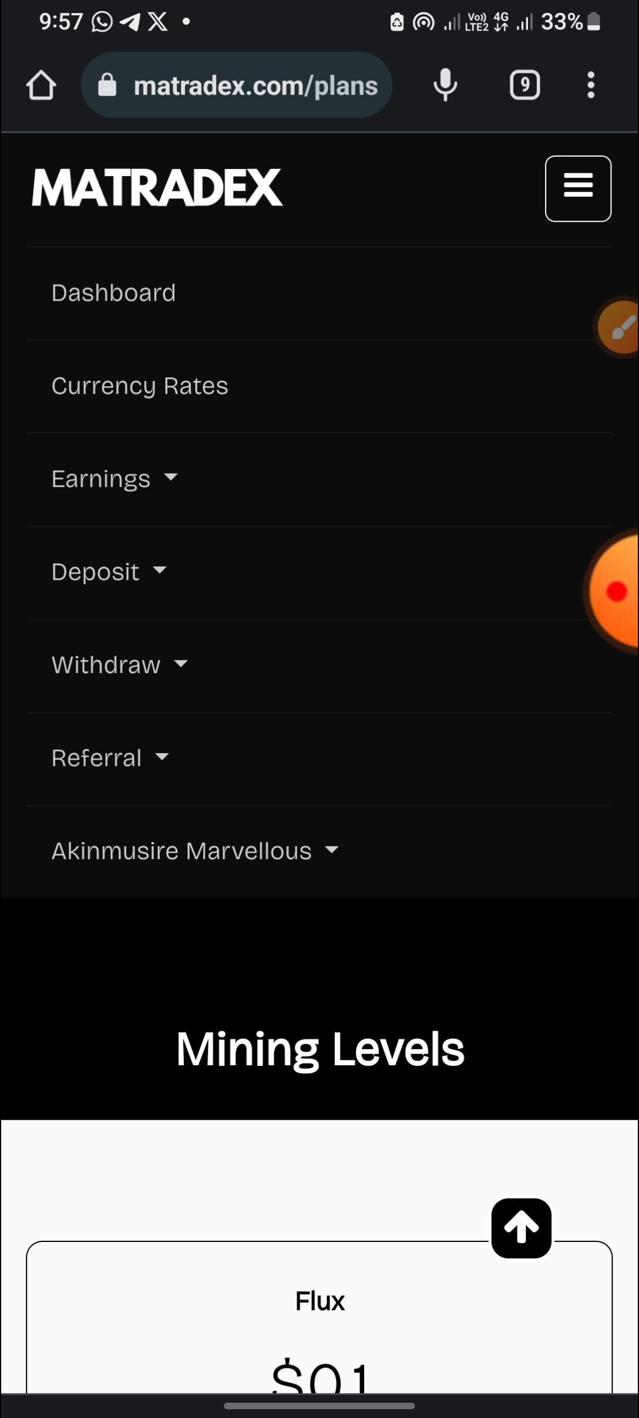
Show the Currency Rates page with dollar rates for Naira, Rupee, Rand, Peso and USDT
click(139, 385)
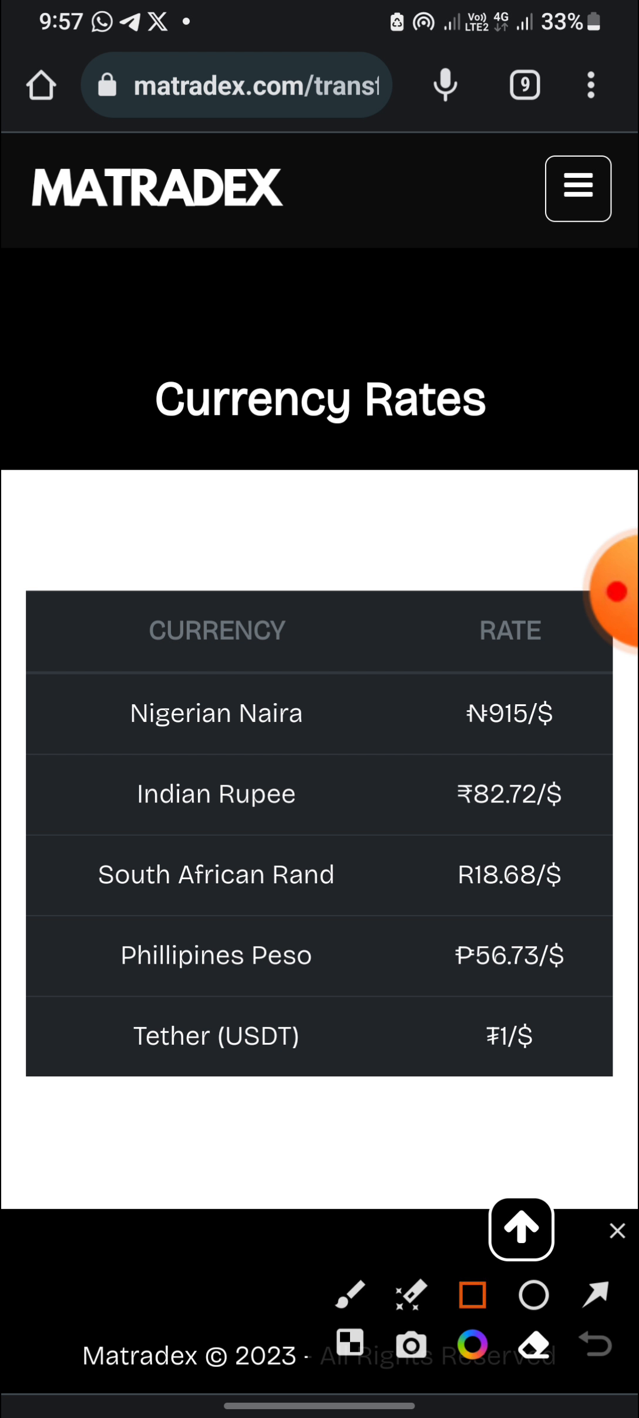
drag(54, 570, 624, 1248)
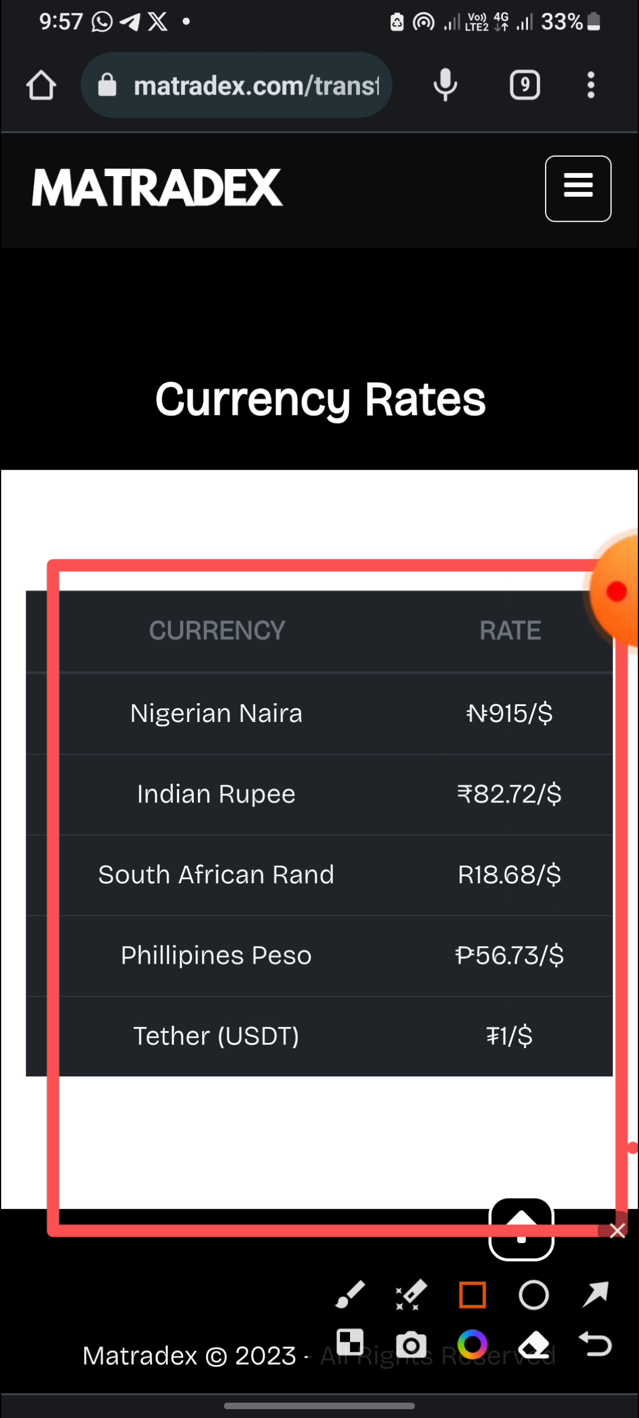